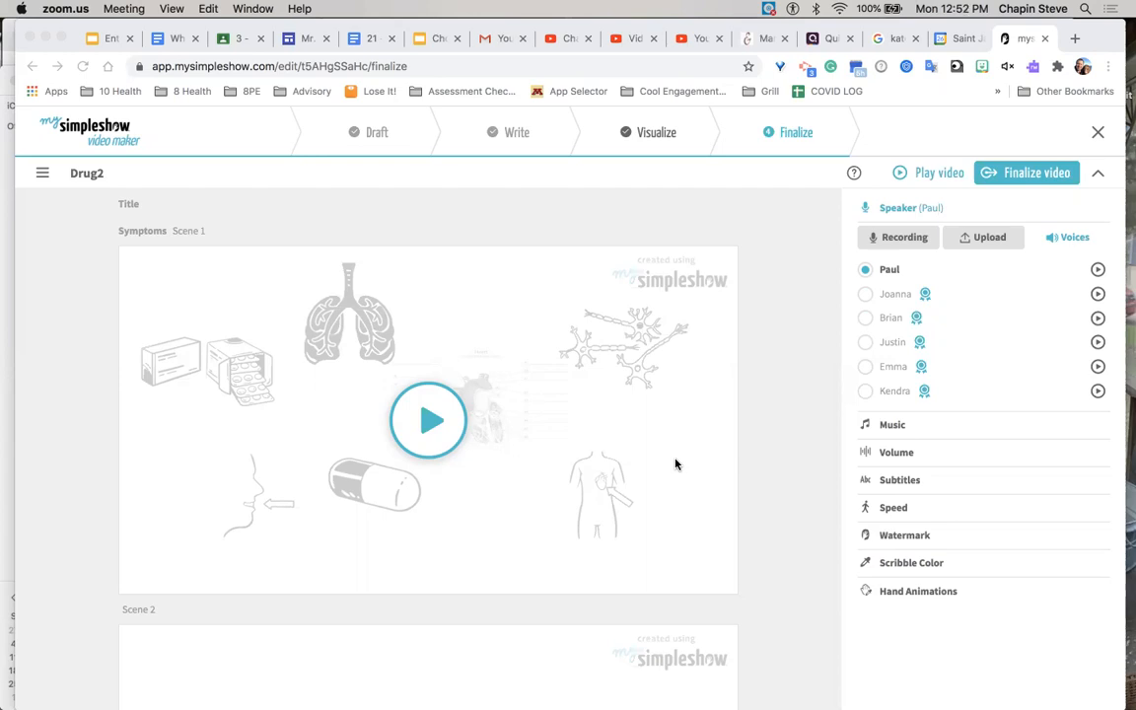
Step: Preview the finished Drug2 video, then close the preview
scroll("down", 3)
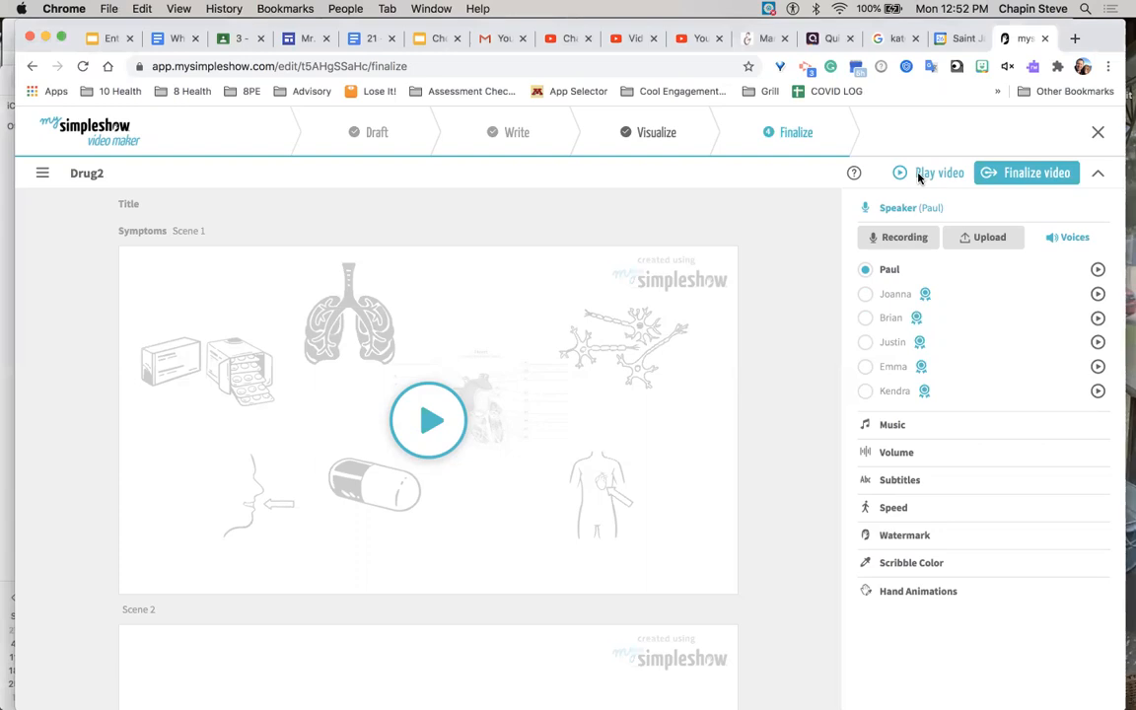
left_click(938, 172)
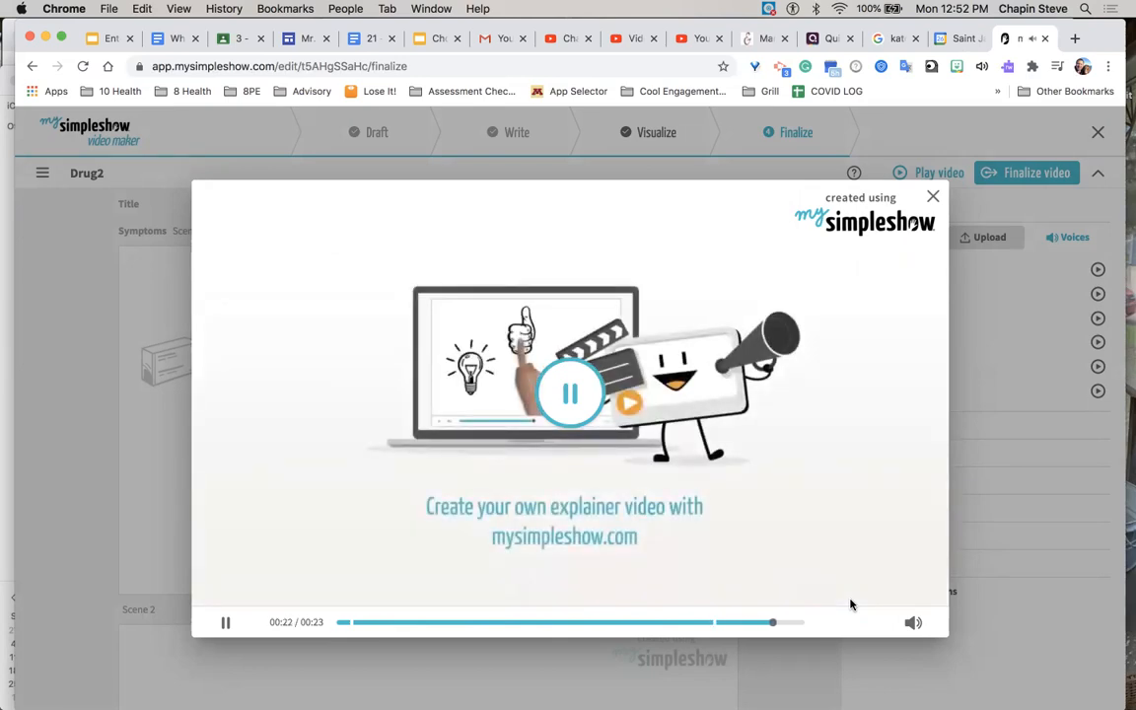
left_click(570, 393)
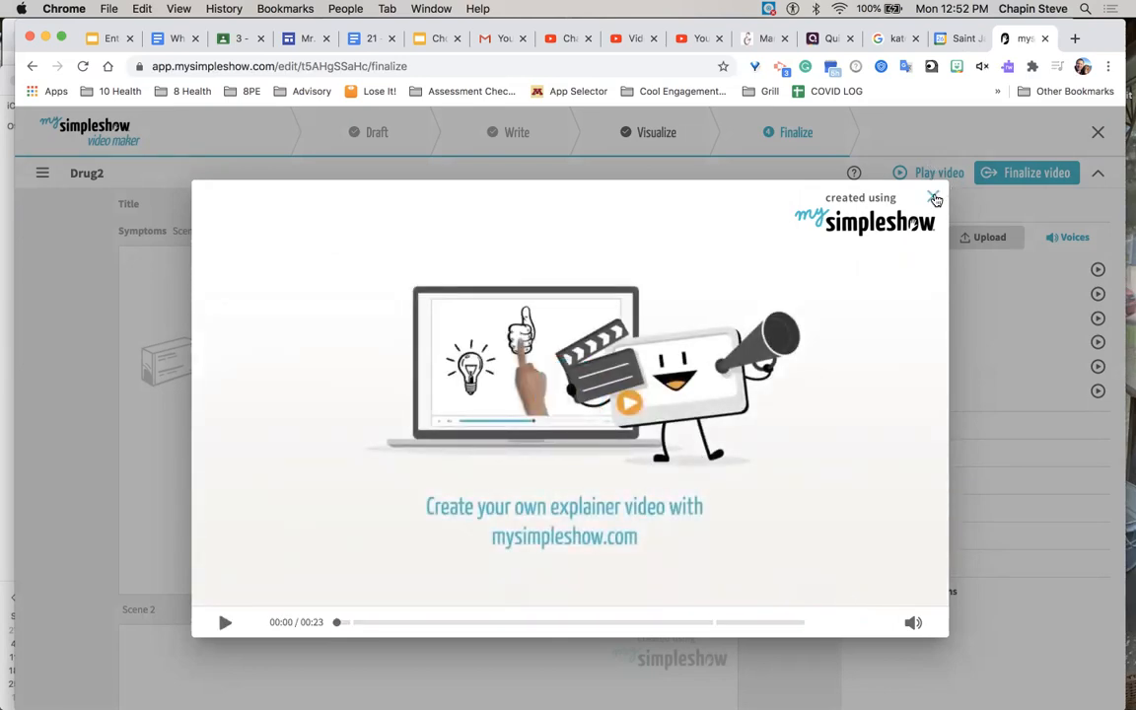
left_click(935, 199)
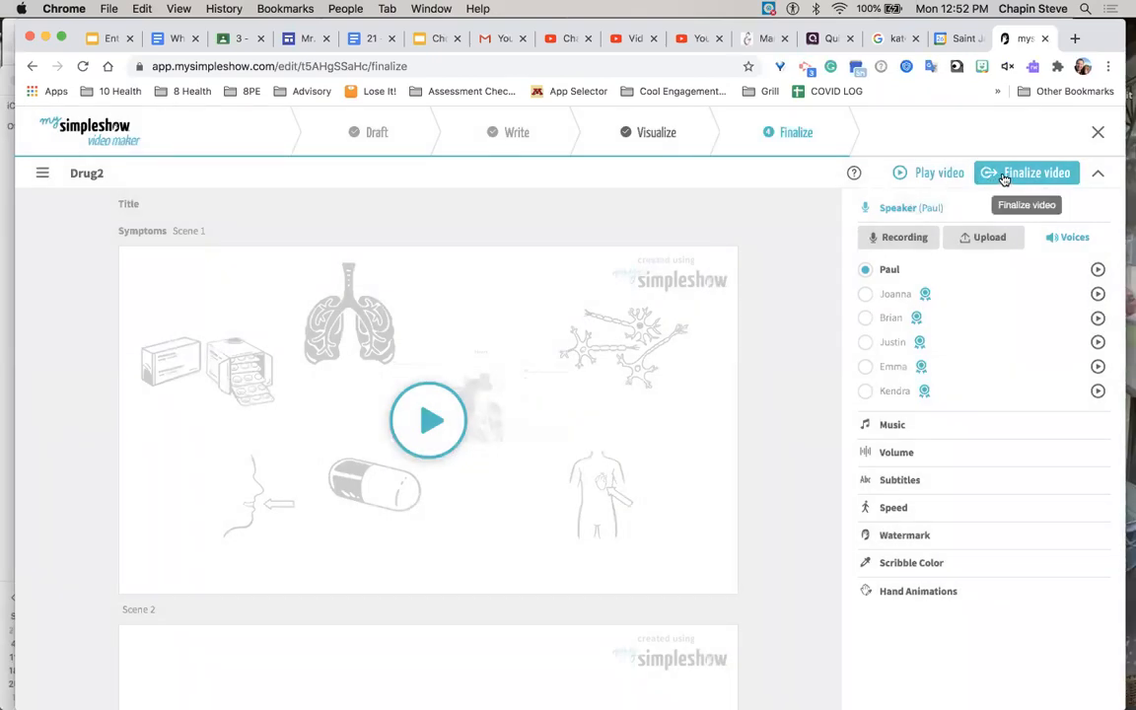
Step: Finalize Drug2 with public privacy and SD video quality
left_click(1027, 173)
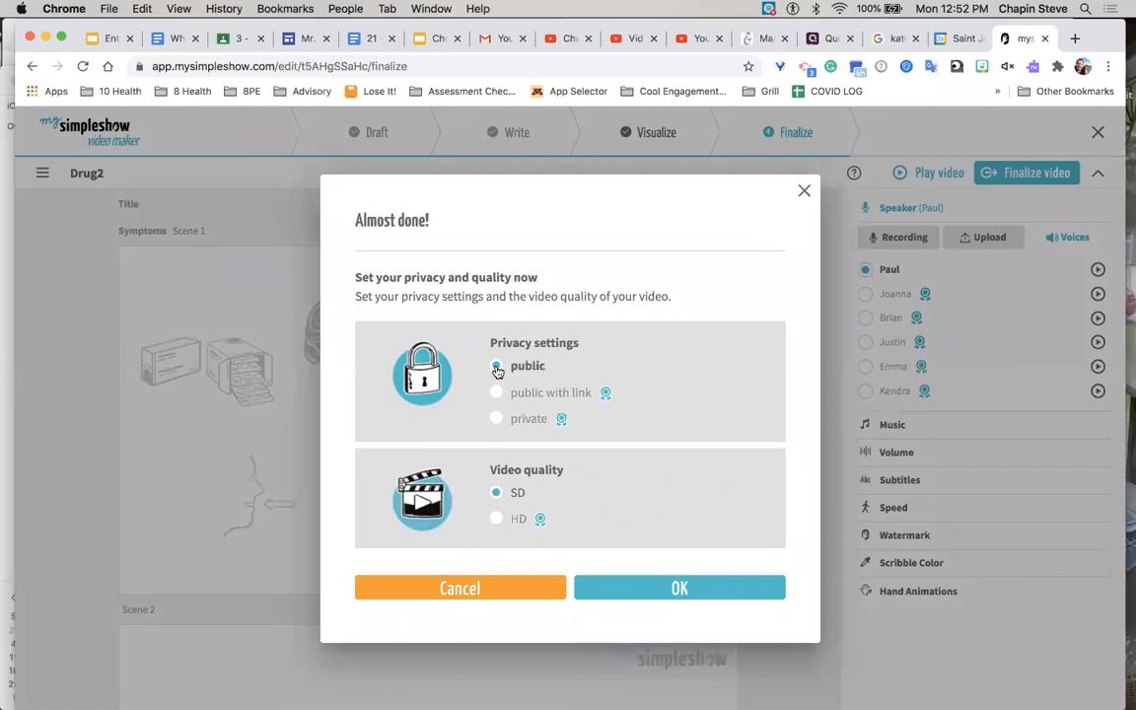
left_click(496, 366)
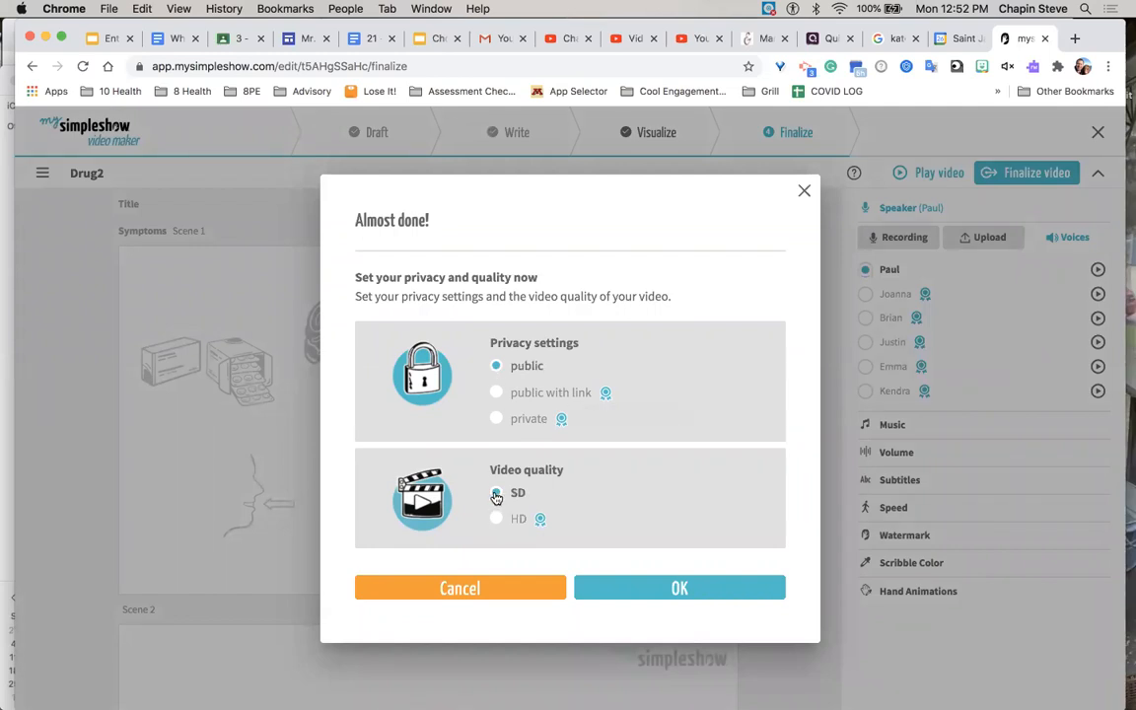
left_click(680, 587)
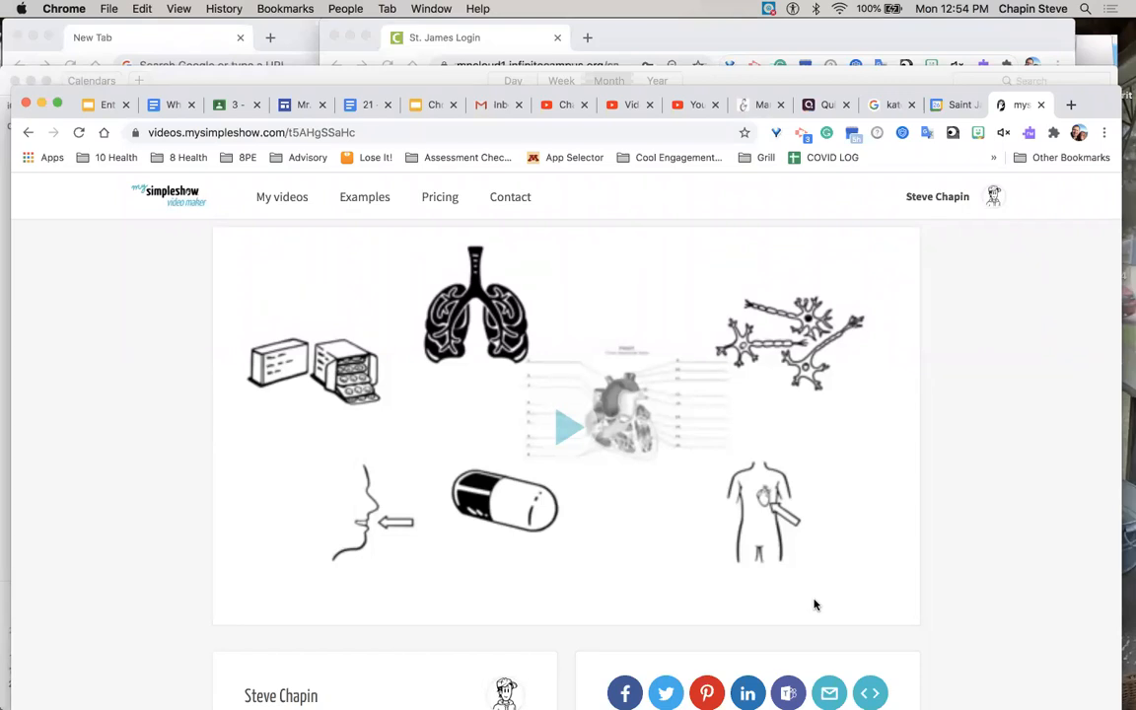
scroll("down", 3)
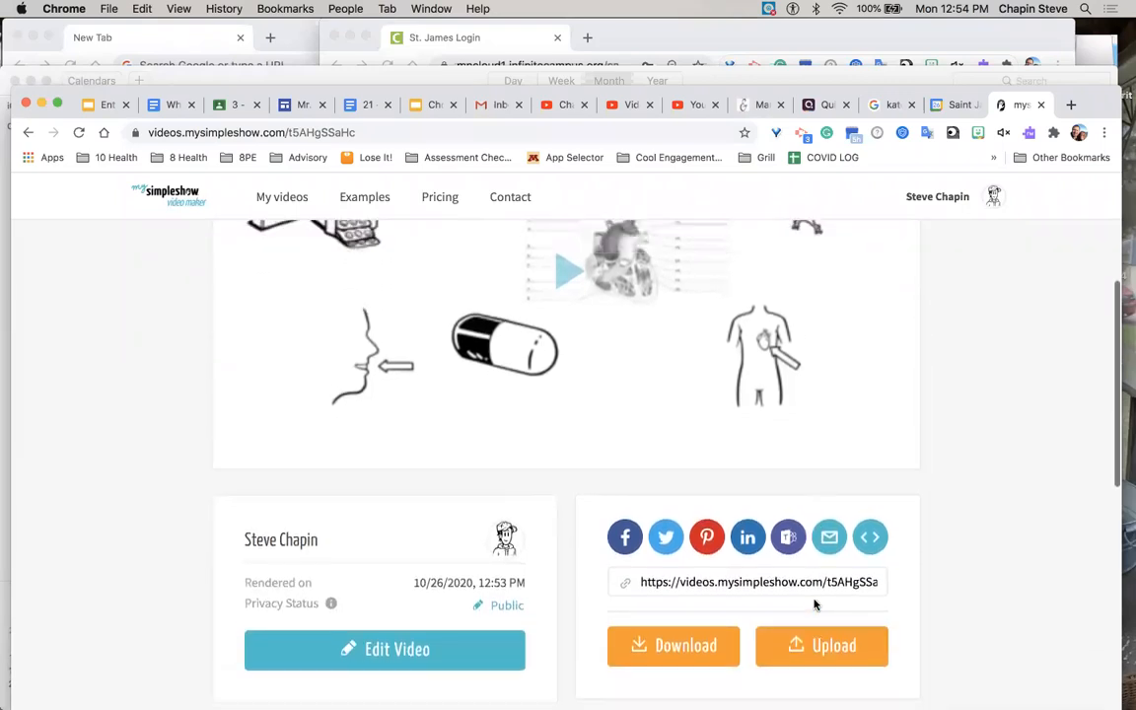
scroll("down", 3)
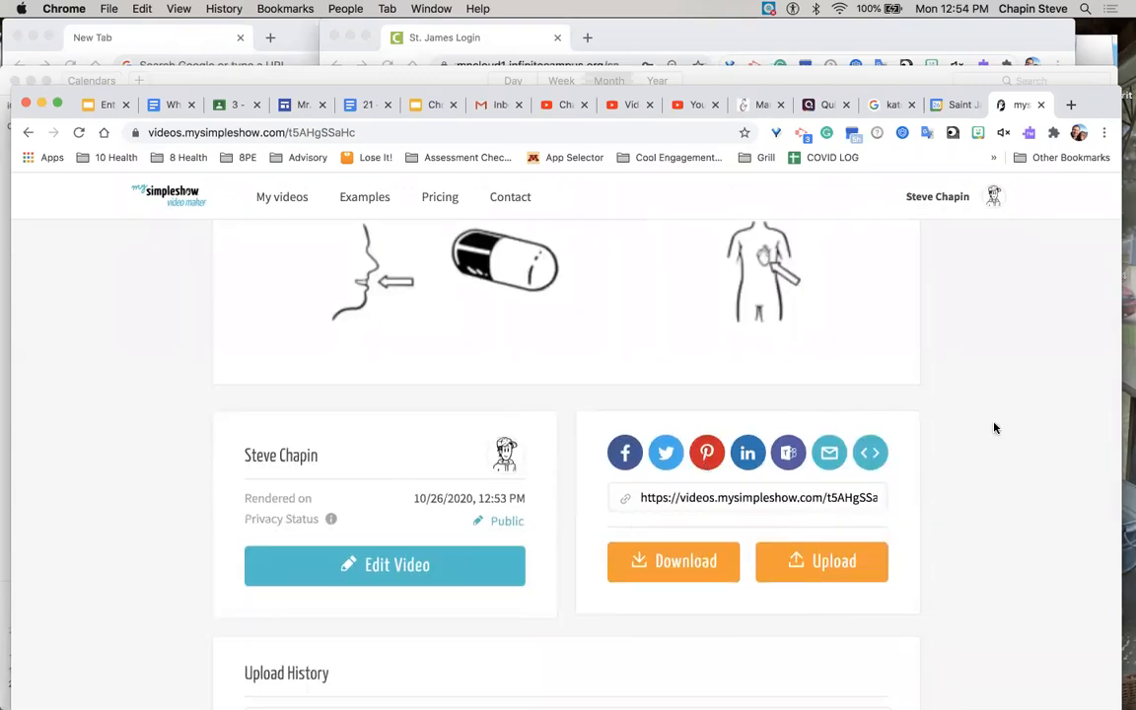
mouse_move(1047, 492)
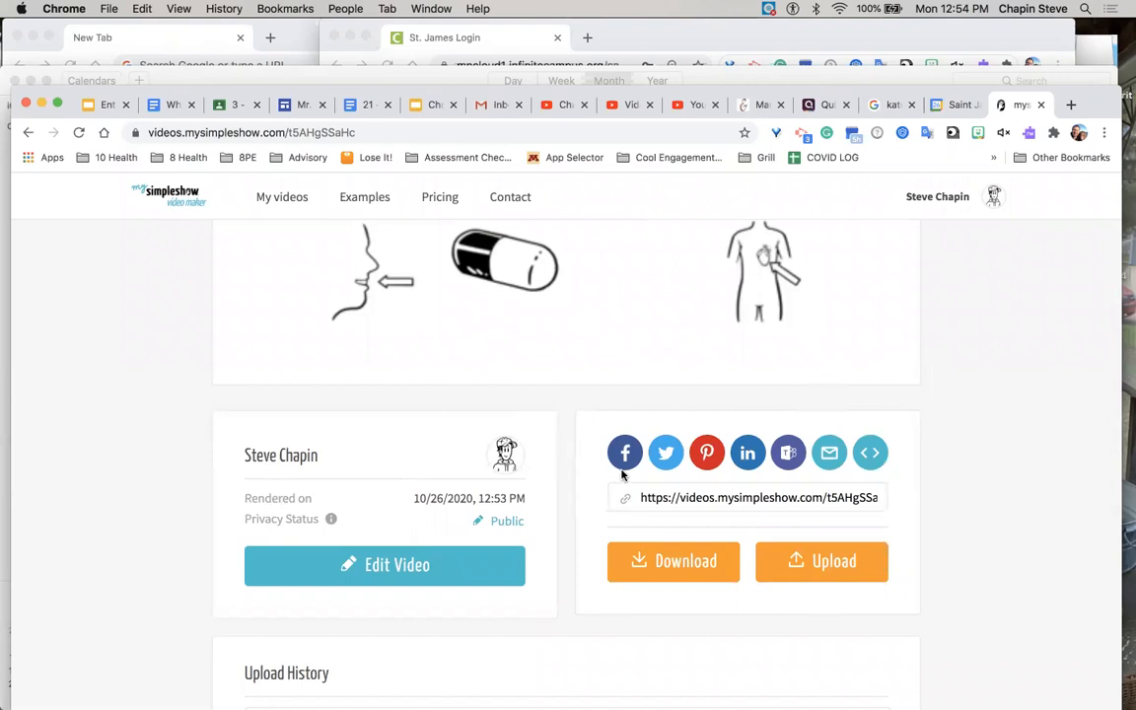
mouse_move(584, 391)
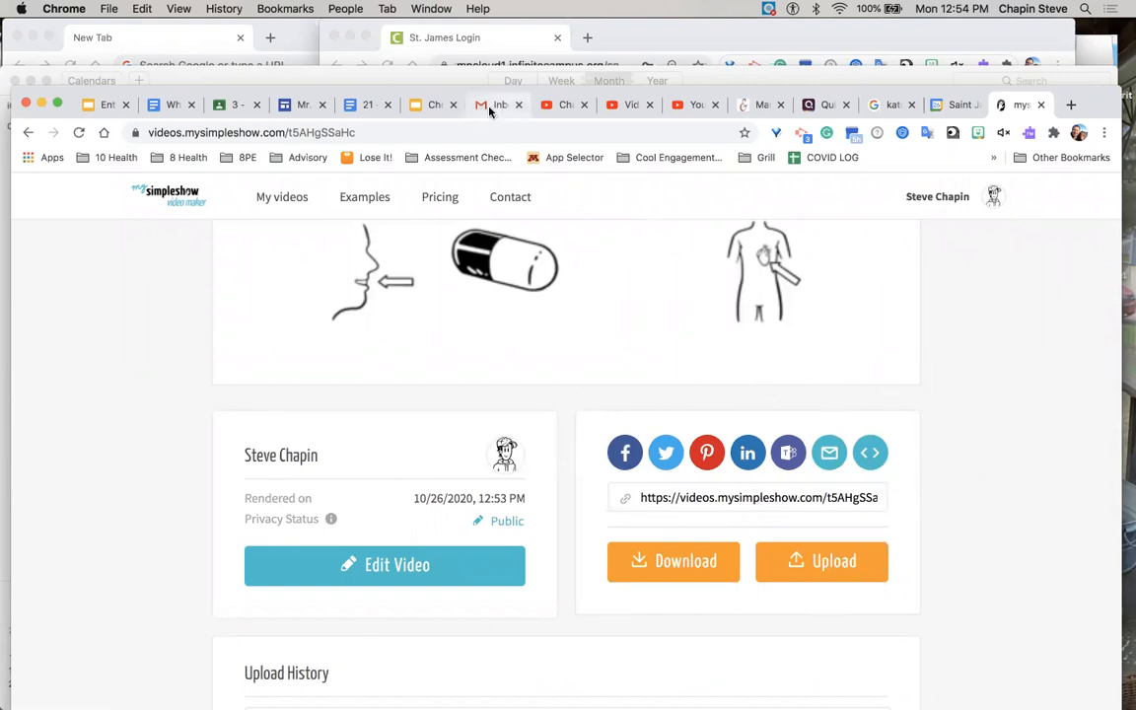
Step: Open the 'Your simpleshow is ready for download' email about Drug2 in Gmail
left_click(493, 104)
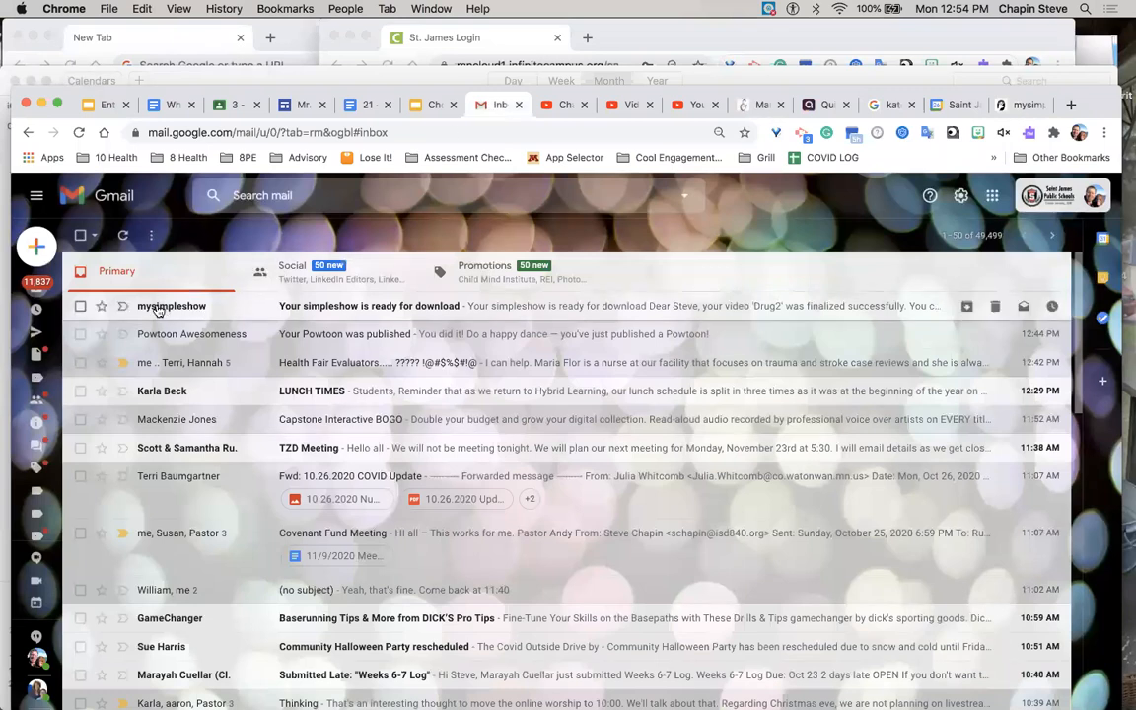
mouse_move(311, 309)
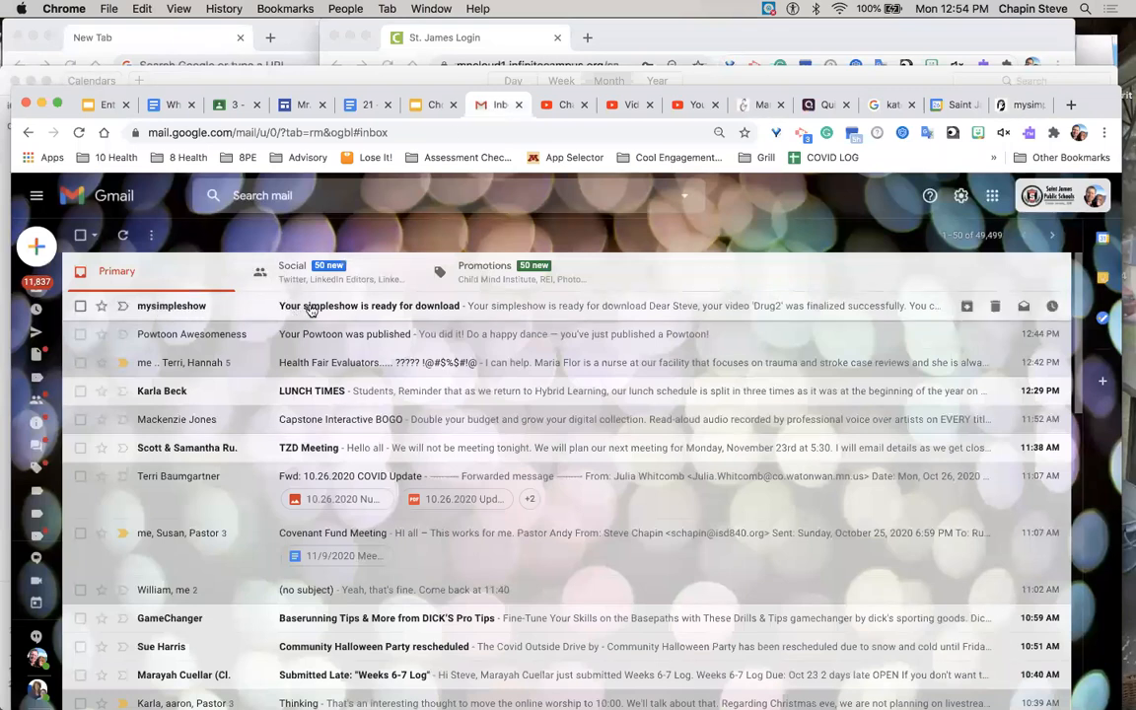
mouse_move(468, 305)
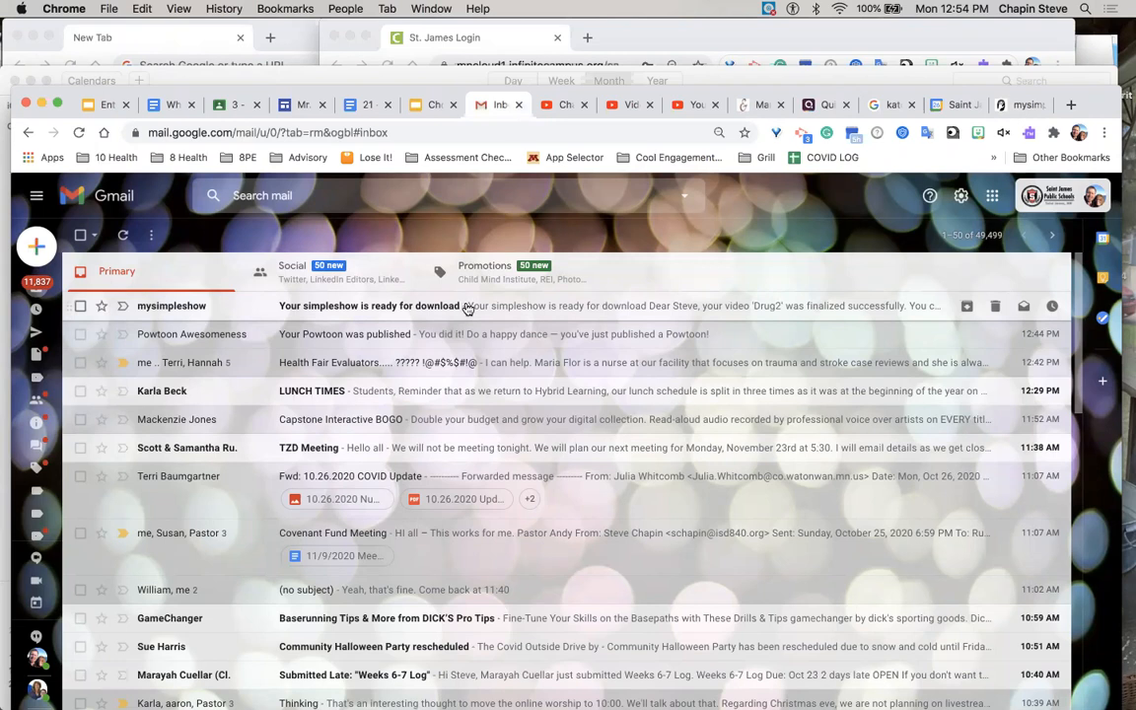
left_click(394, 306)
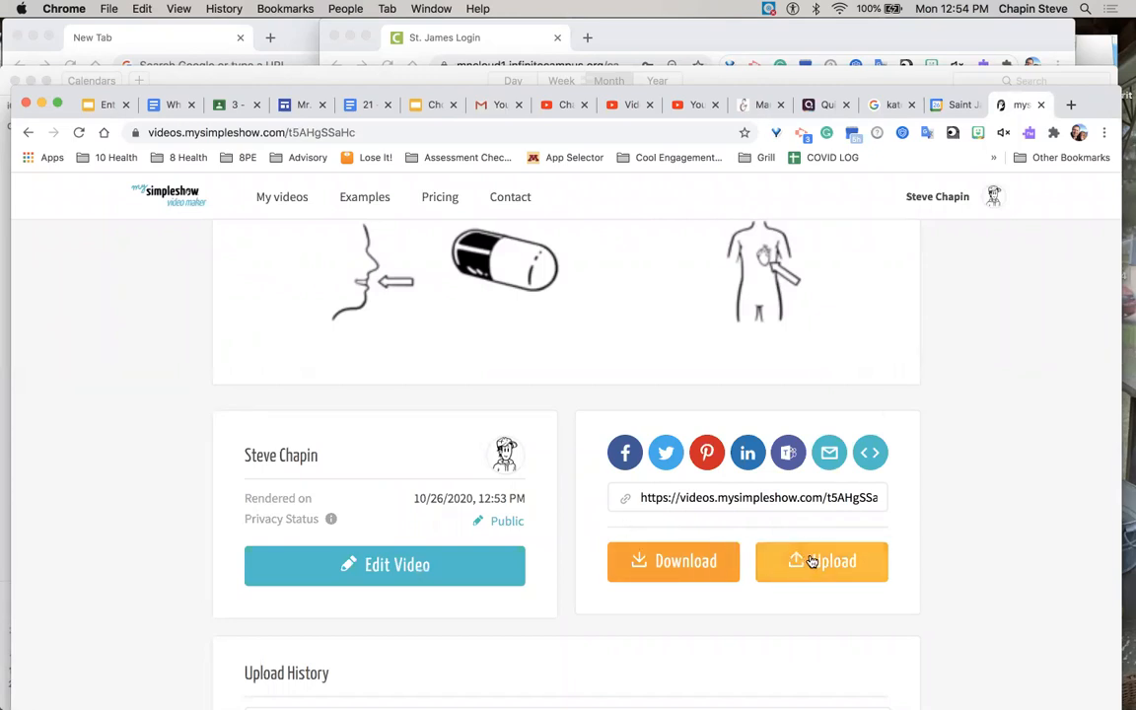
Step: Upload Drug2 to YouTube, confirming the connected account and sending the video
left_click(822, 562)
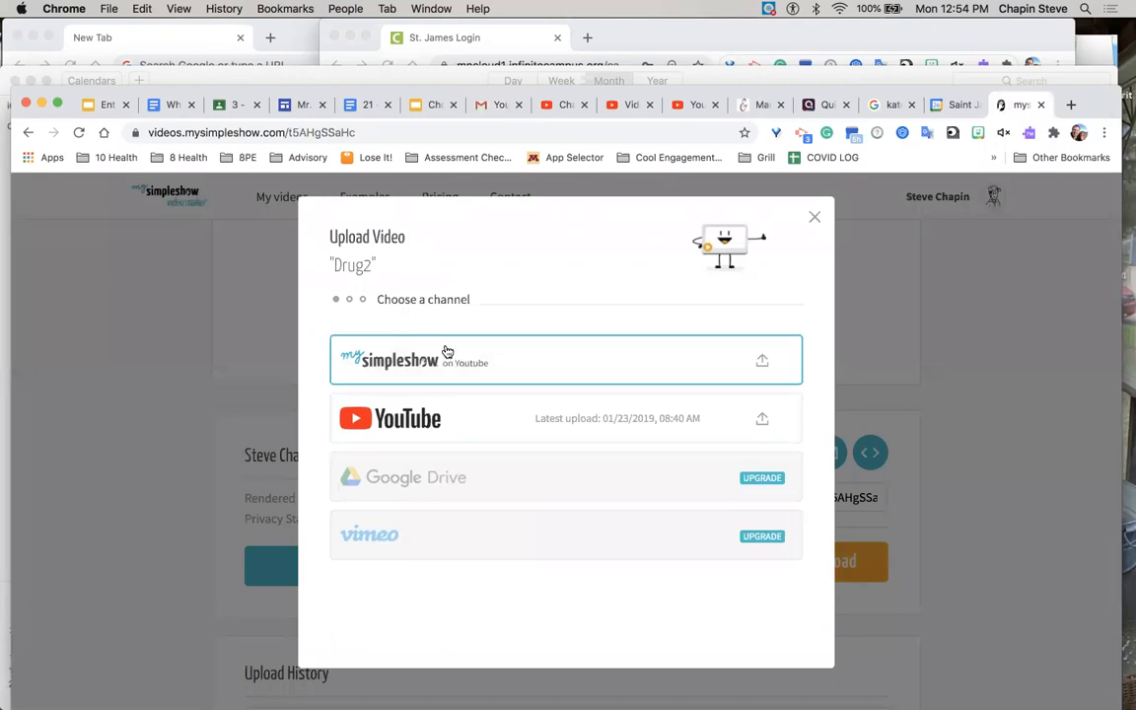
mouse_move(553, 425)
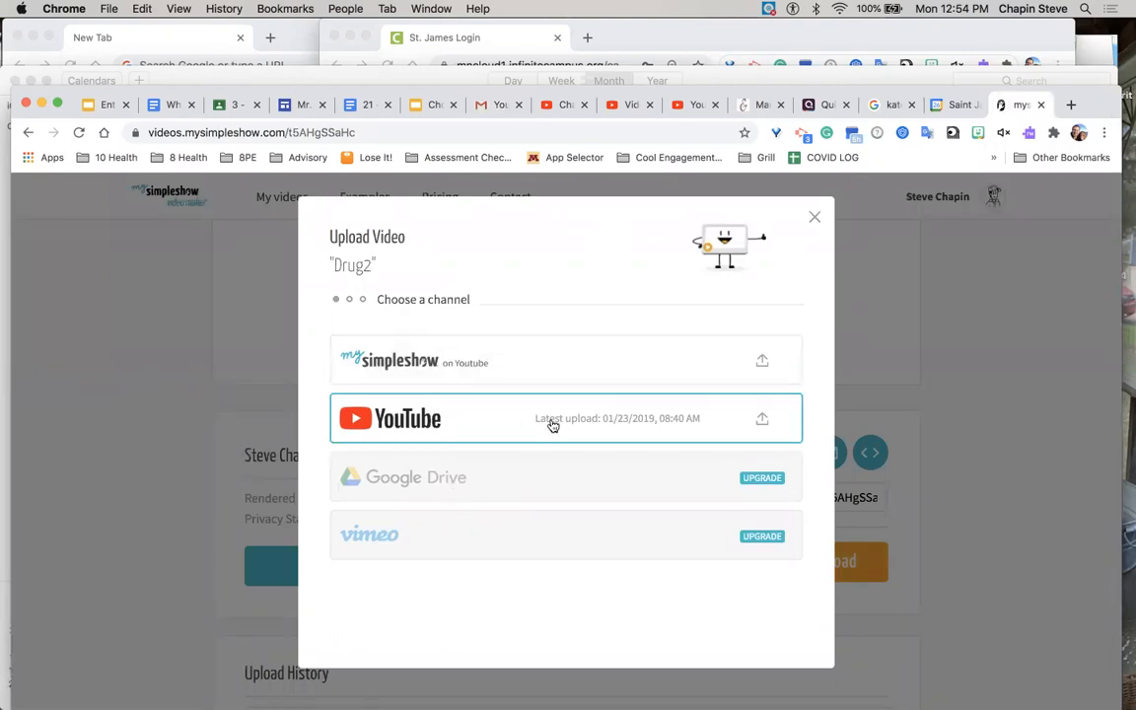
mouse_move(587, 420)
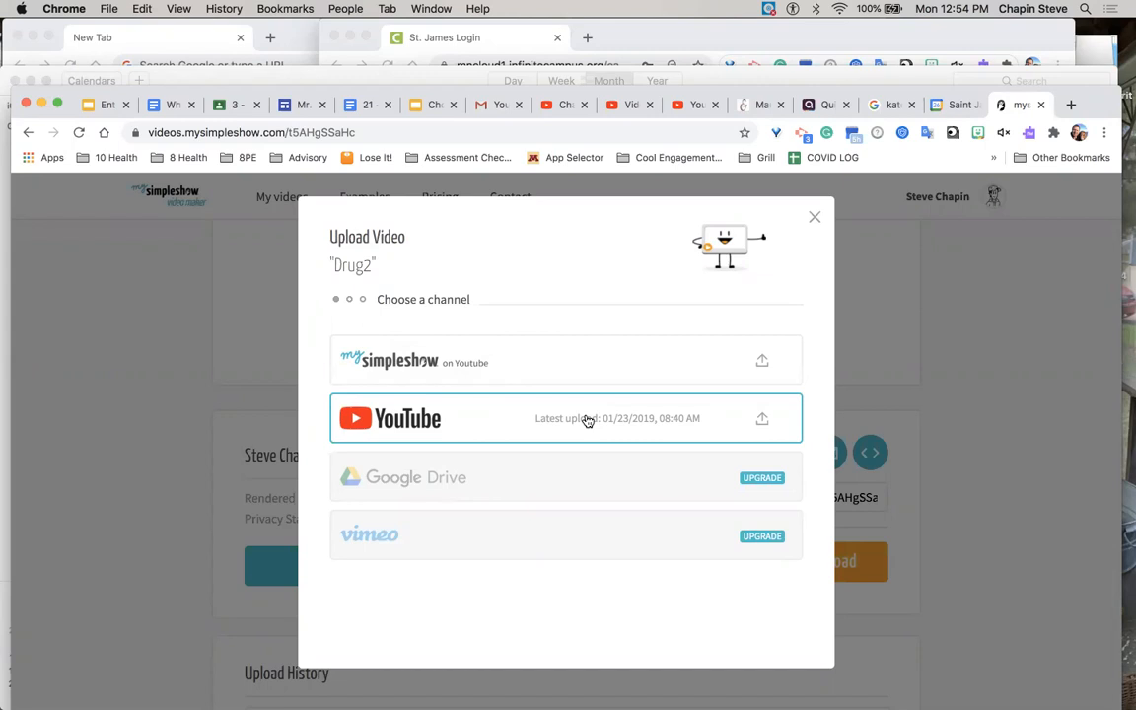
left_click(566, 418)
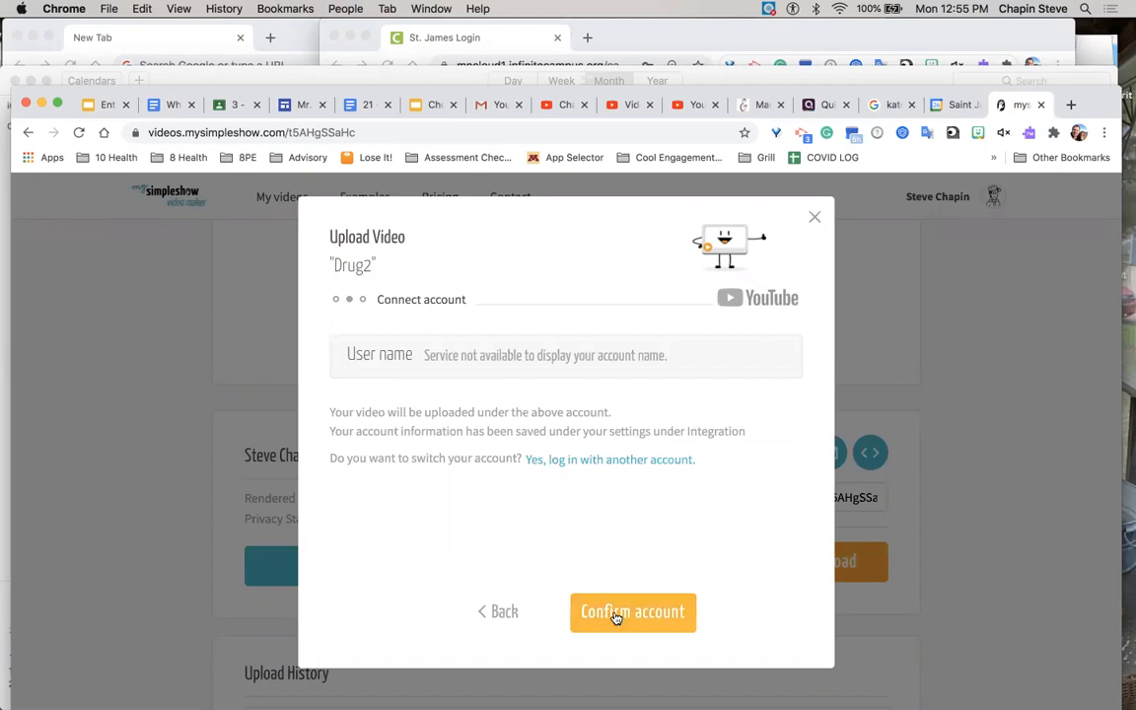
left_click(632, 611)
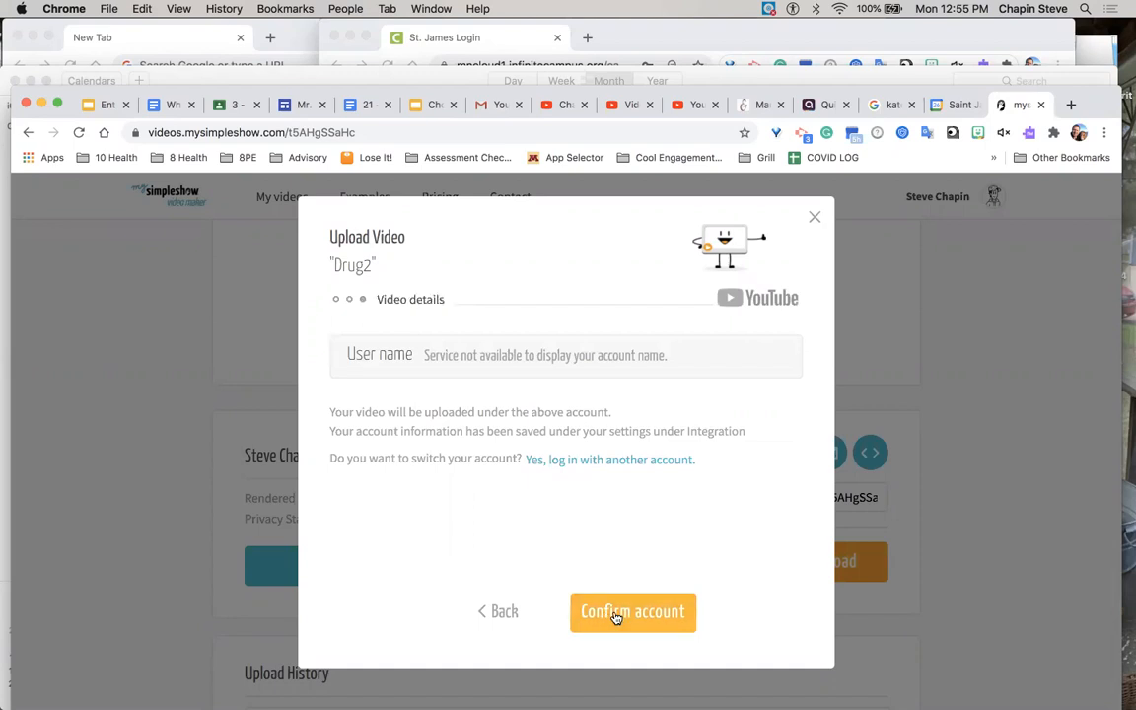
left_click(632, 611)
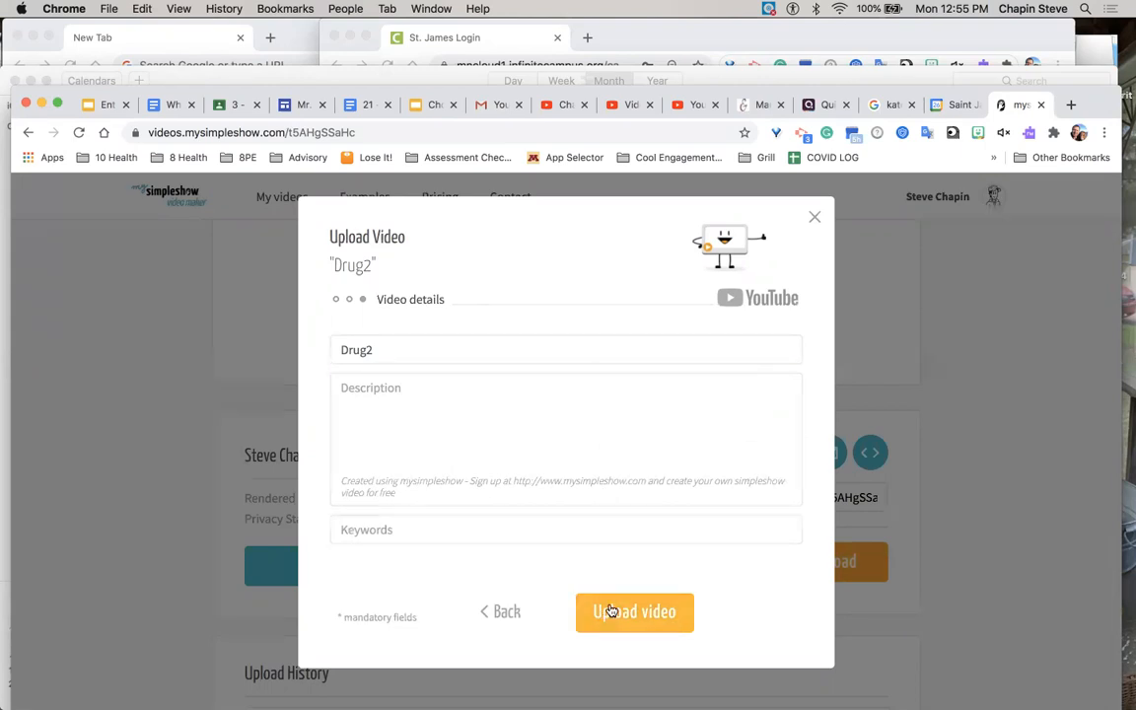
left_click(634, 611)
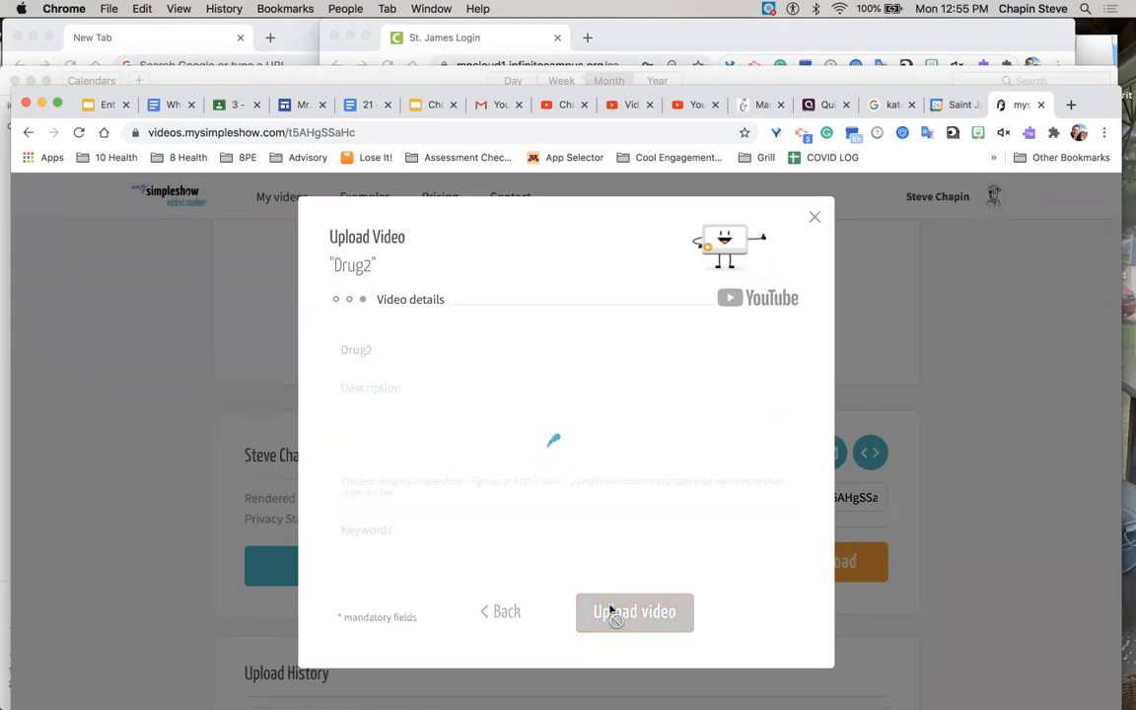
left_click(634, 612)
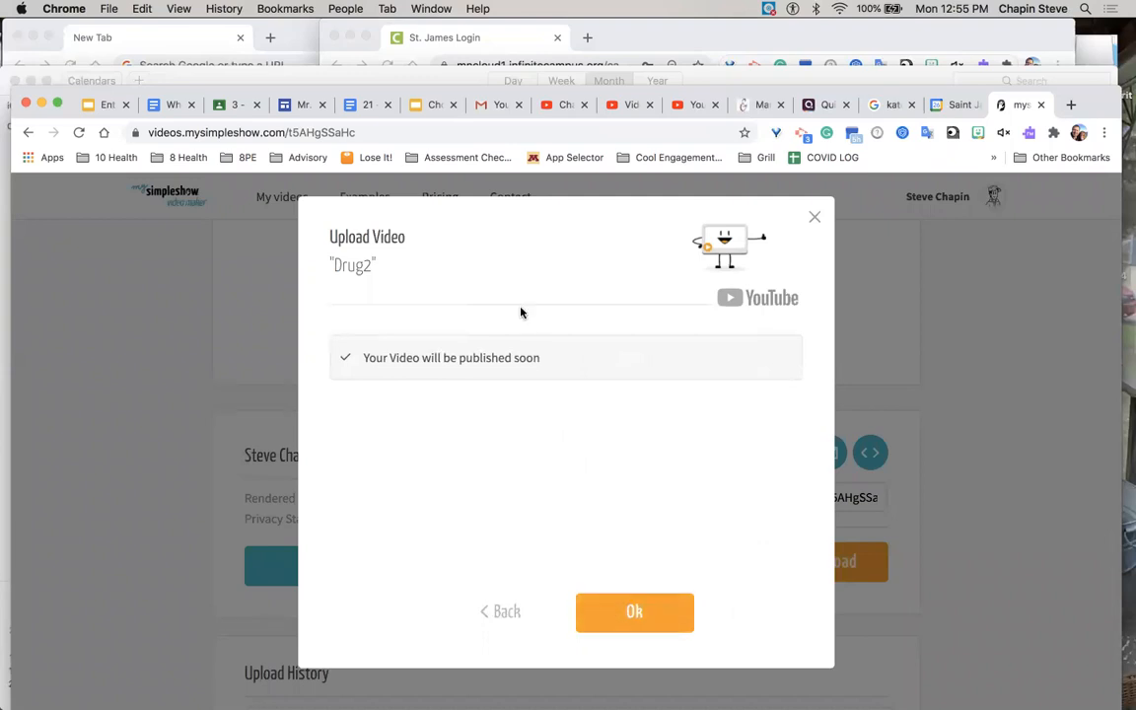
mouse_move(649, 641)
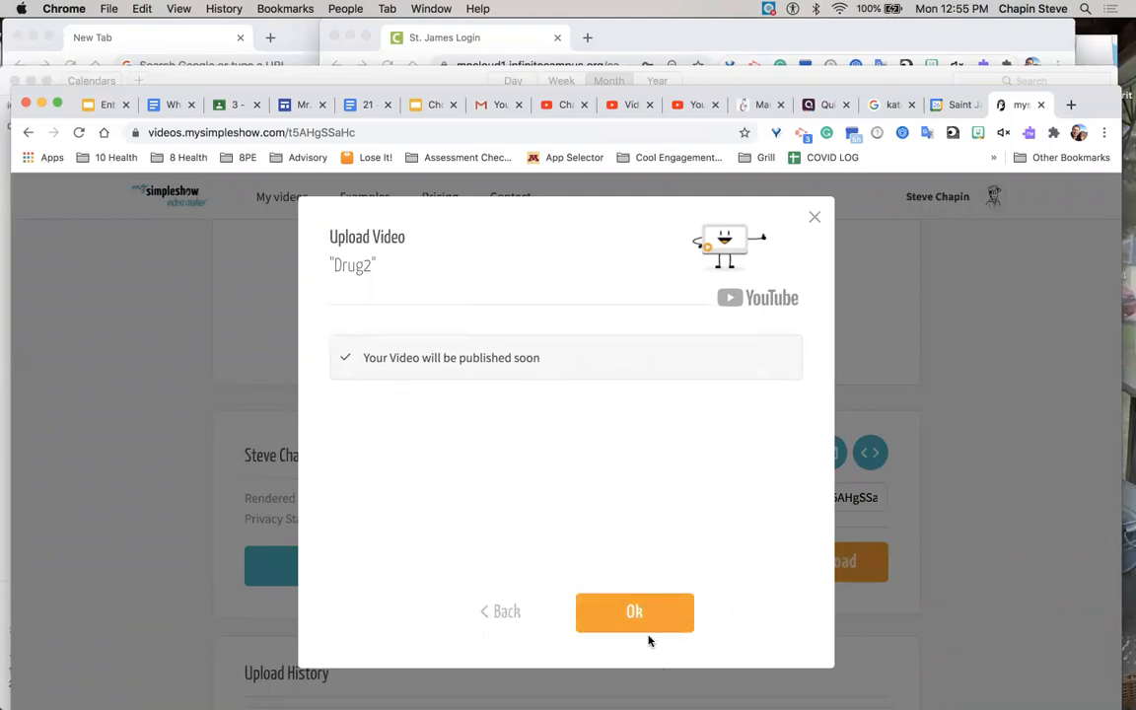
Step: Dismiss the published-soon notice and scroll to Drug2's pending YouTube upload history
left_click(634, 611)
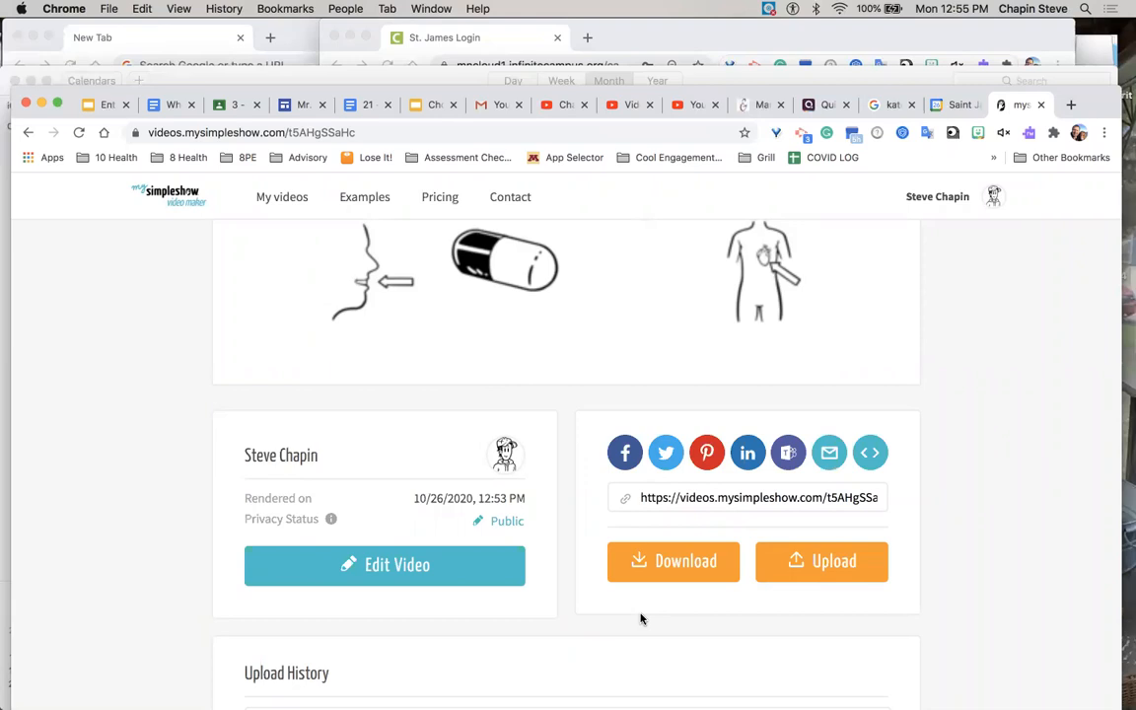
scroll("down", 3)
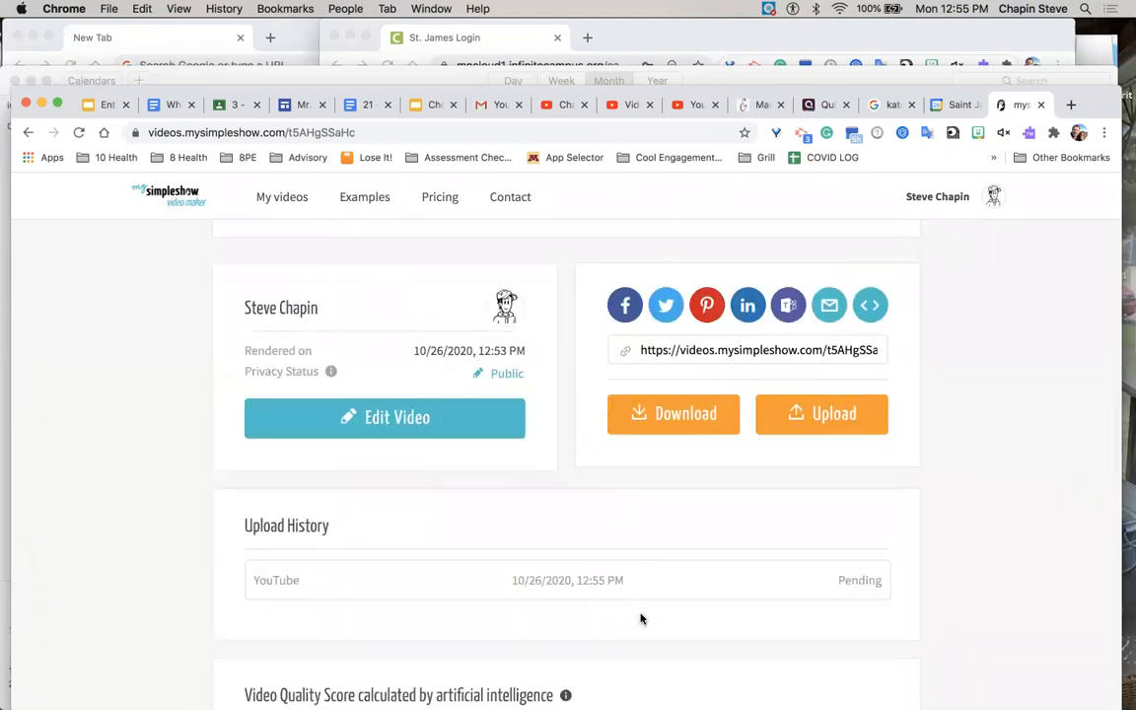
mouse_move(629, 620)
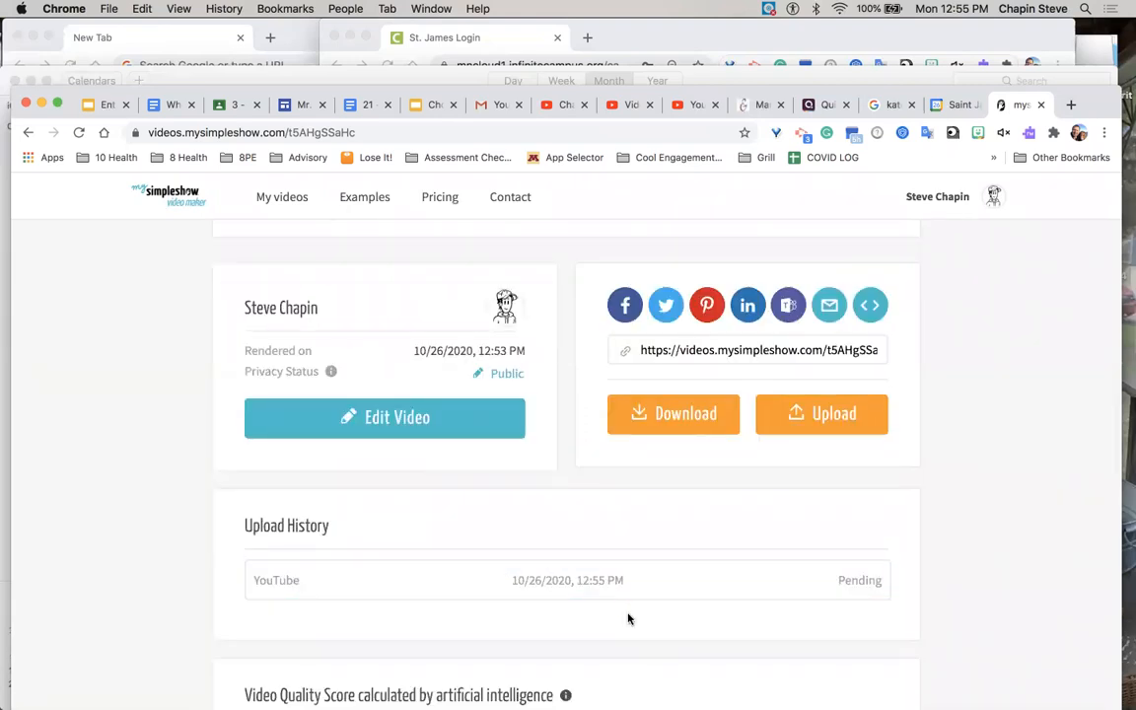
scroll("down", 3)
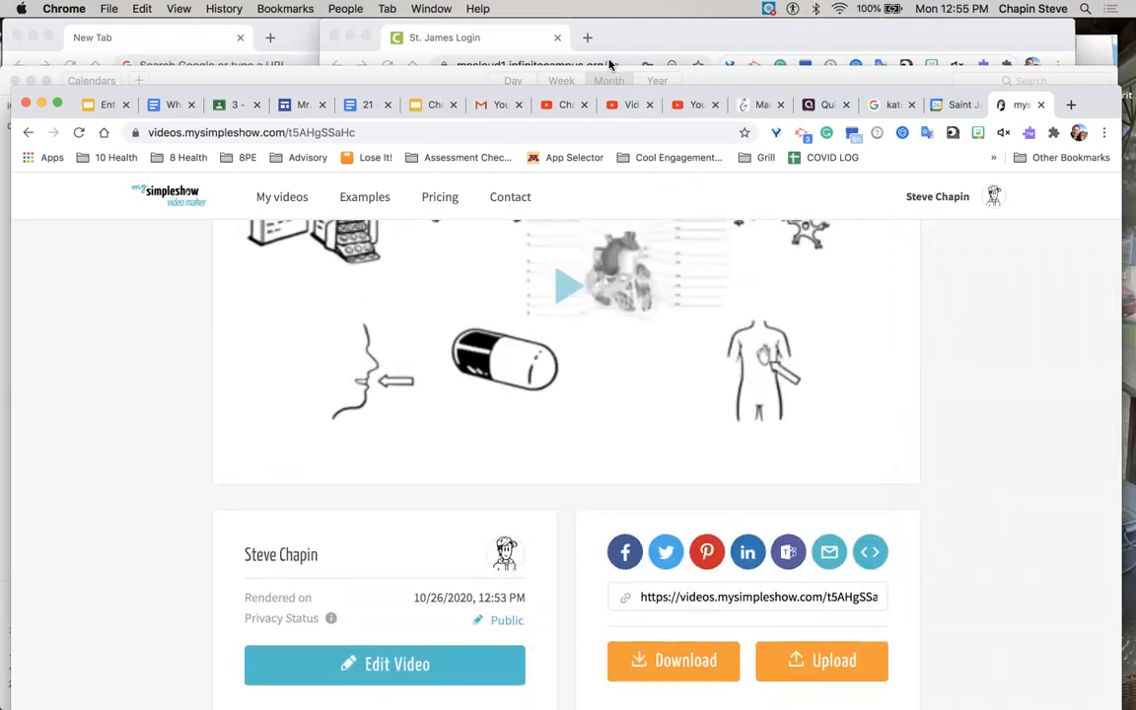
mouse_move(613, 46)
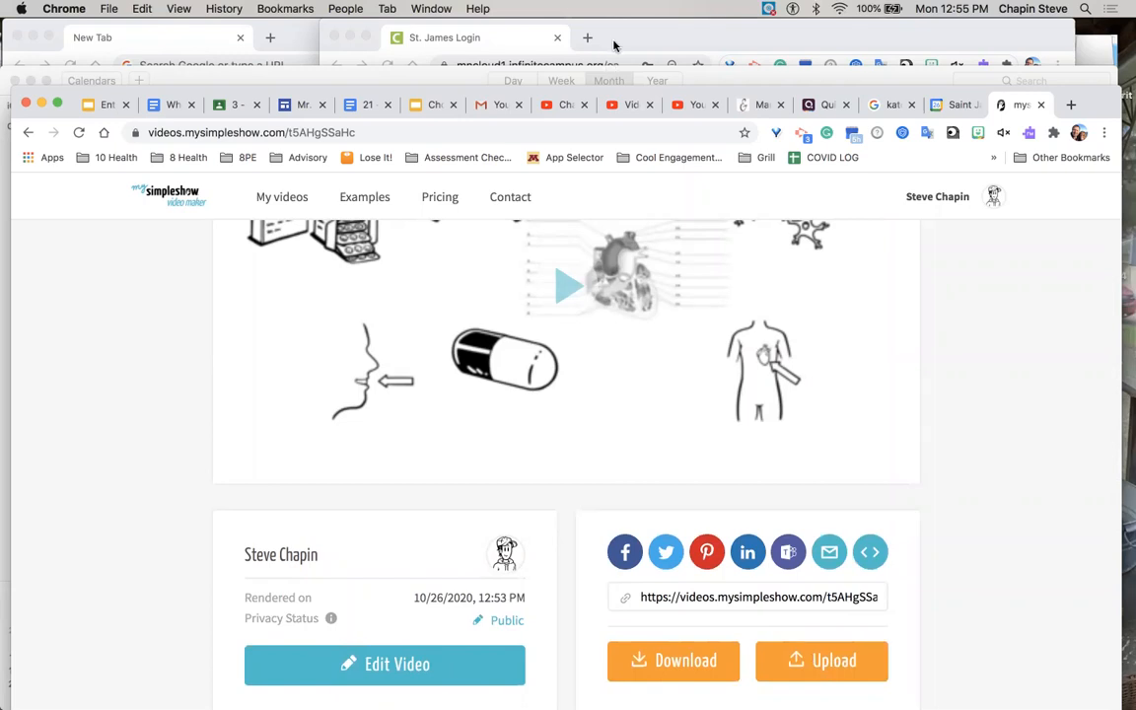
mouse_move(624, 8)
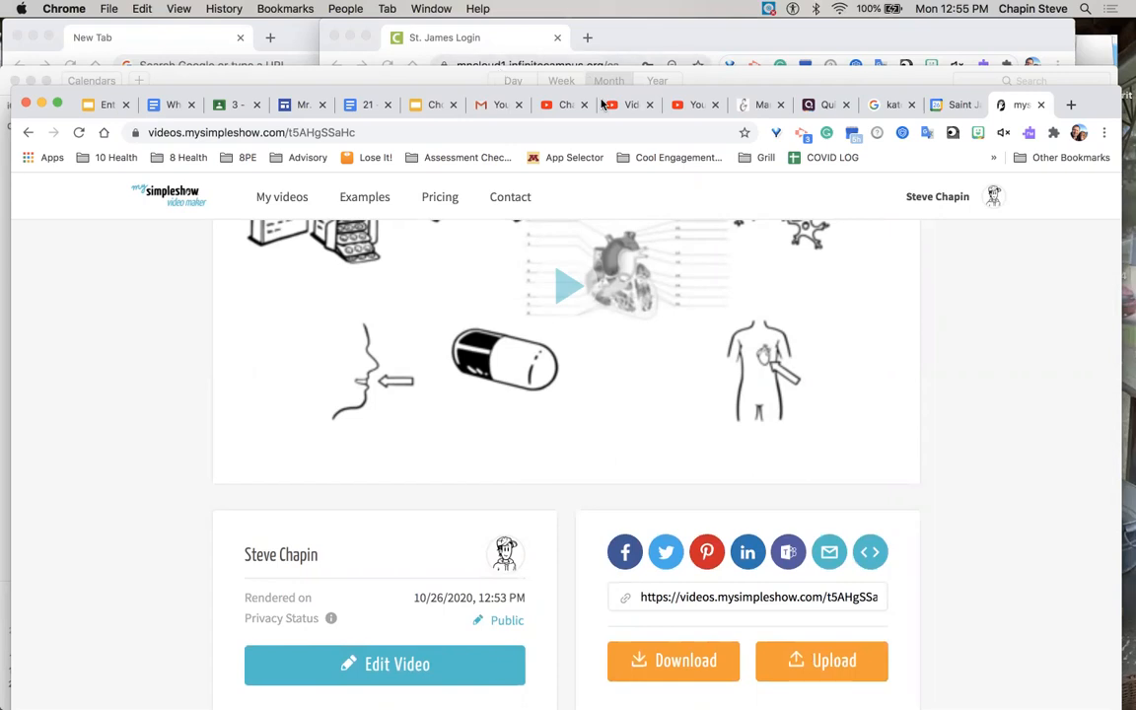
Step: Open Drug2's Upload Video dialog at the Connect account step
left_click(822, 659)
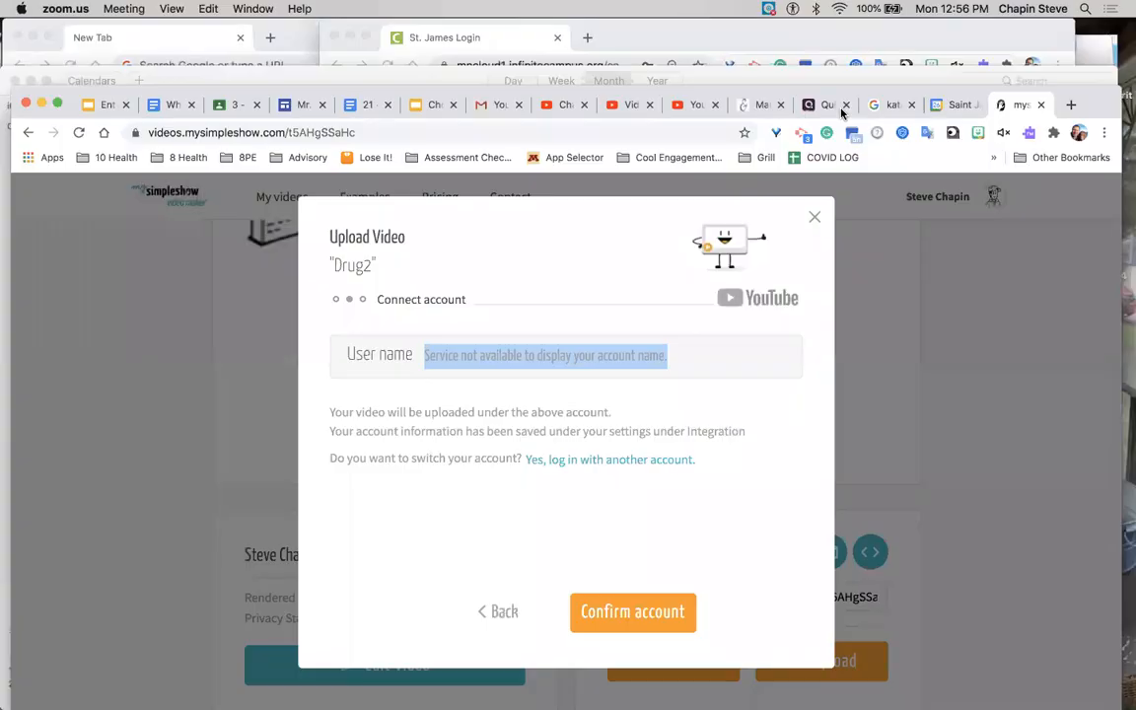
mouse_move(798, 564)
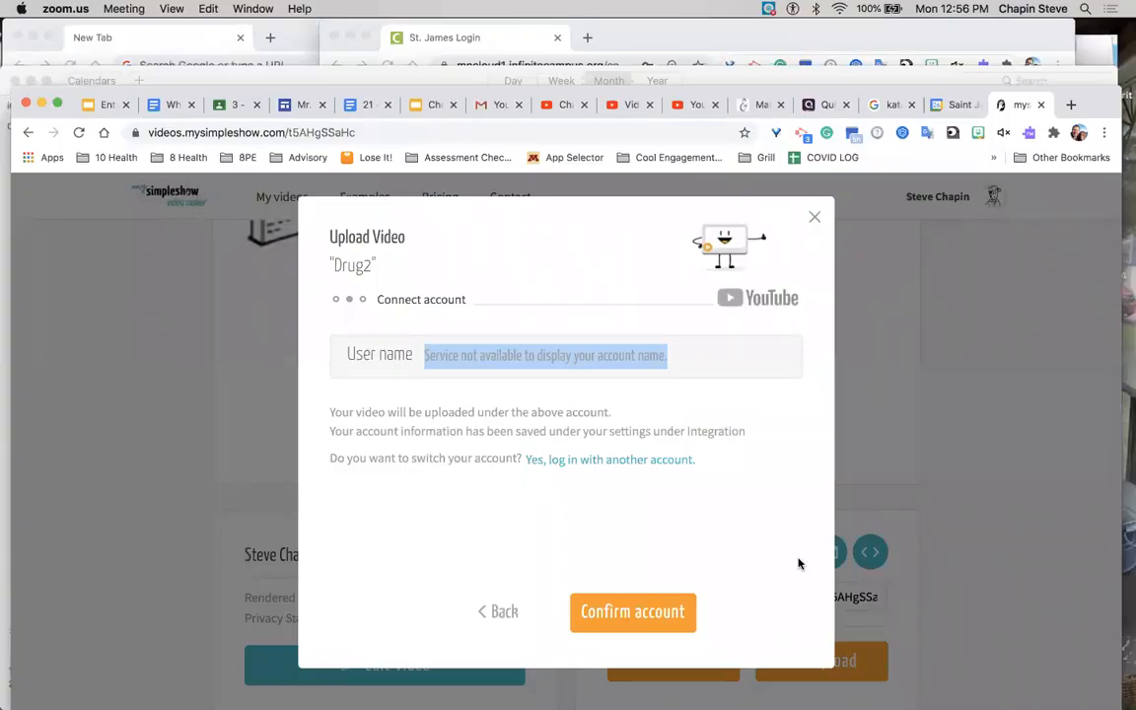
mouse_move(528, 367)
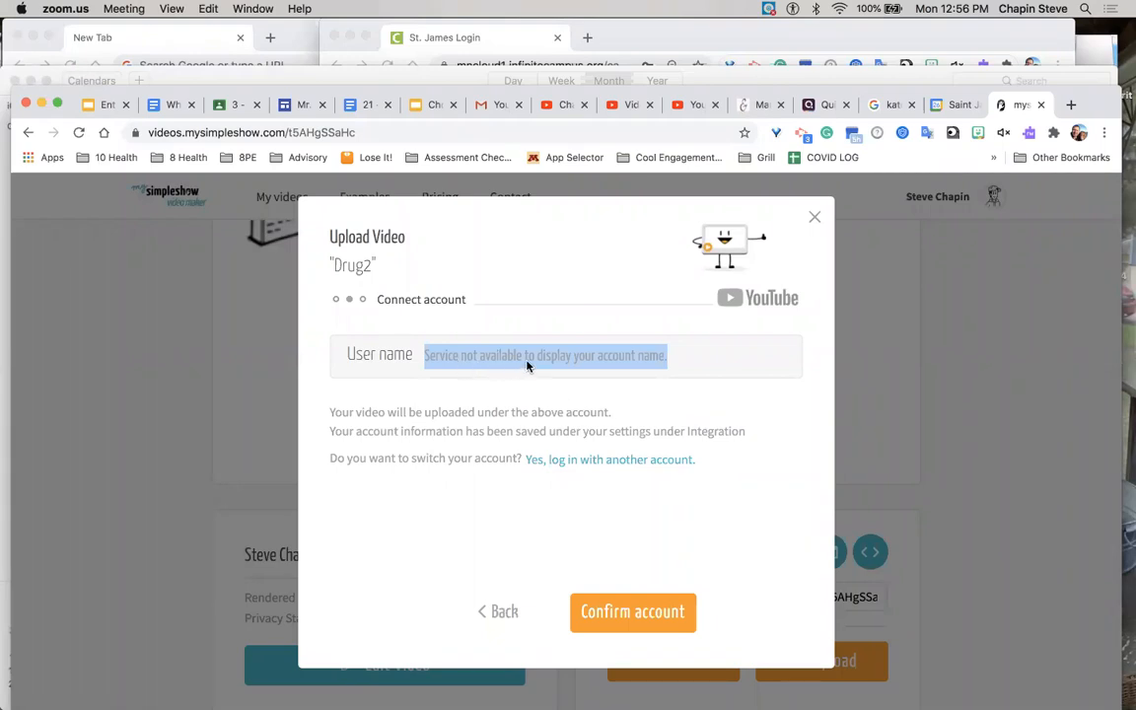
mouse_move(633, 395)
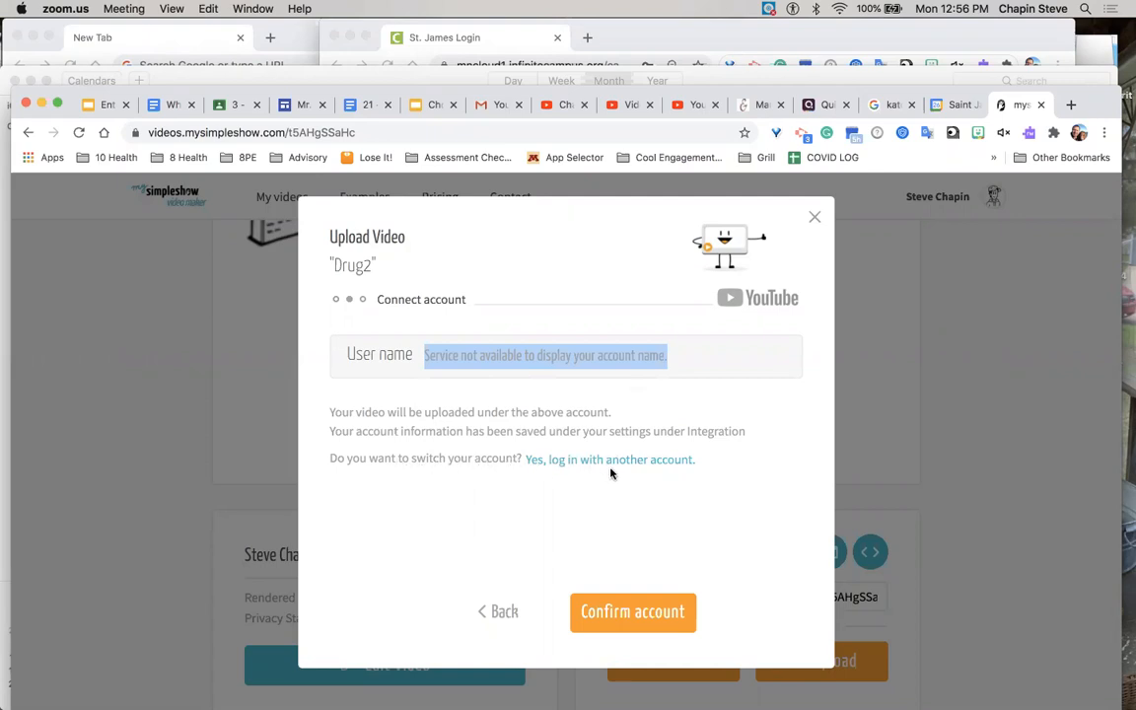
mouse_move(618, 464)
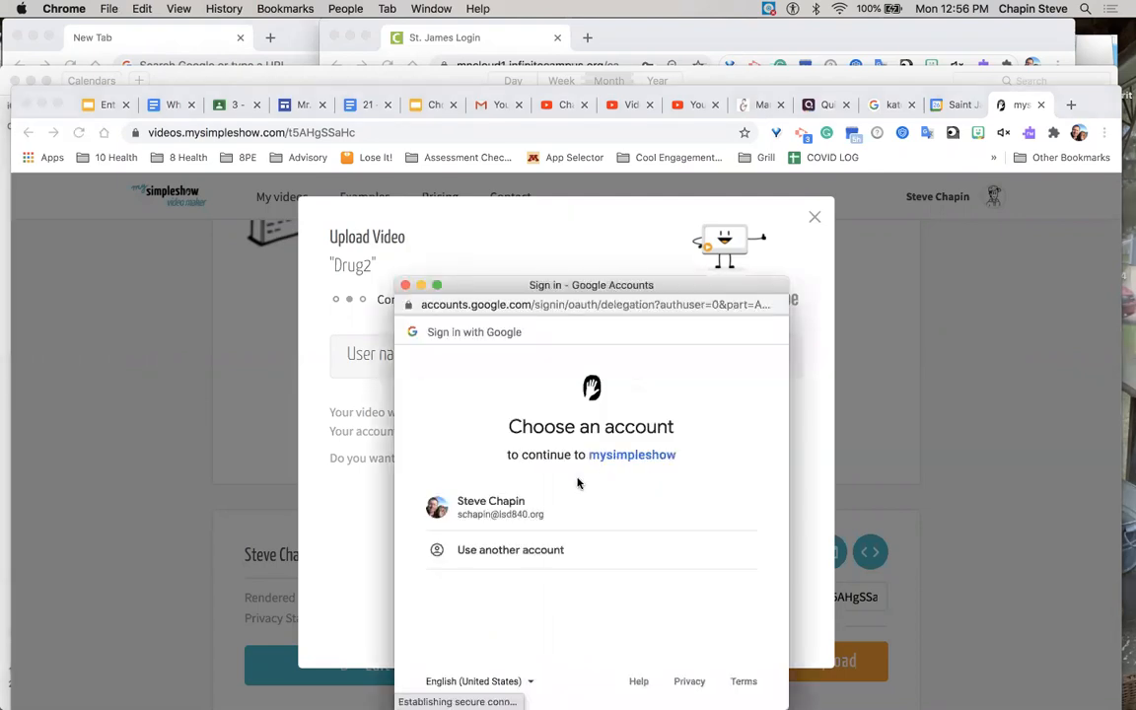
Step: Sign in with the Google account and allow mysimpleshow to manage YouTube
left_click(491, 507)
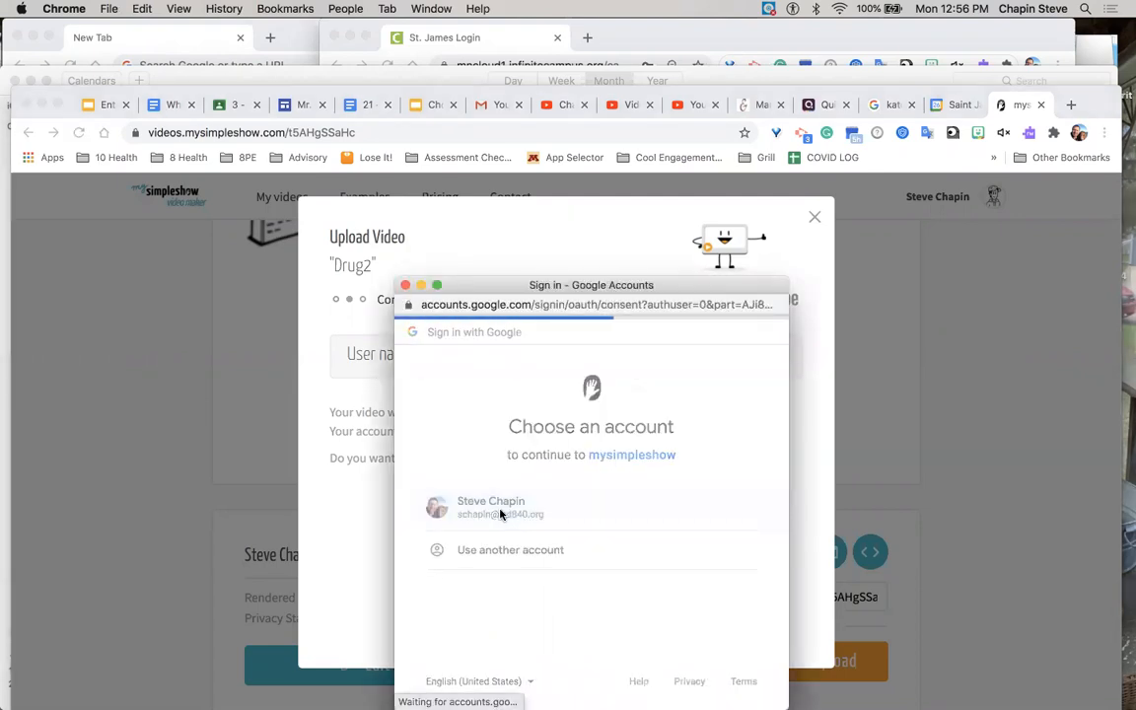
left_click(491, 507)
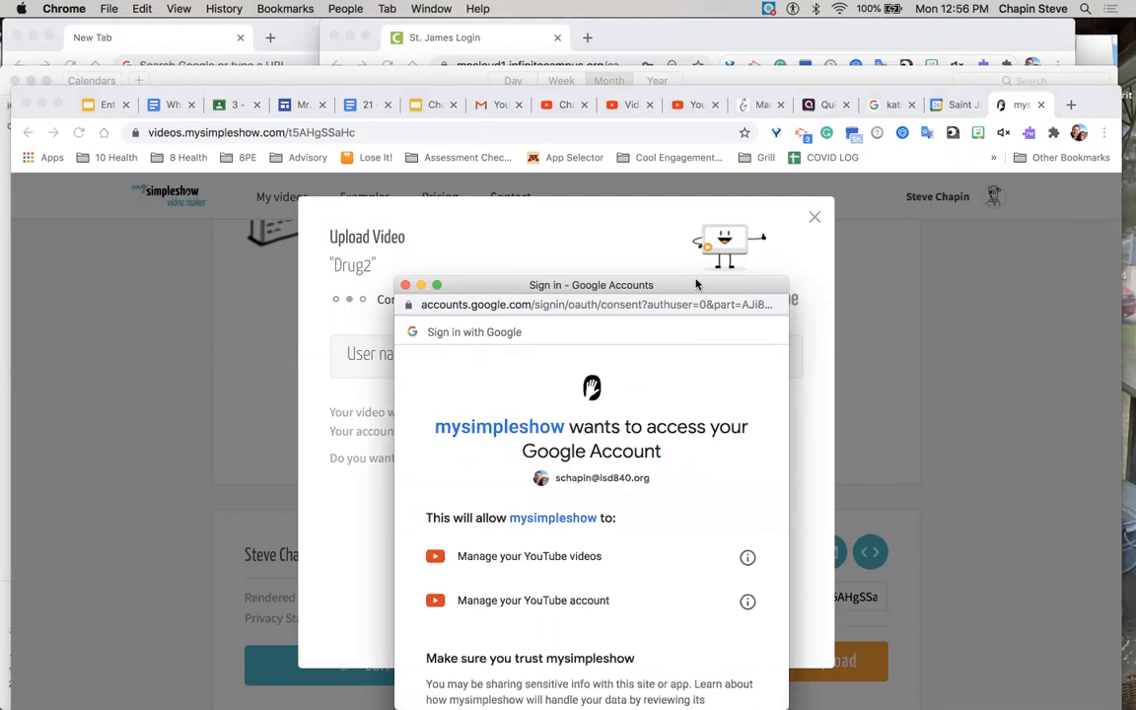
scroll("down", 3)
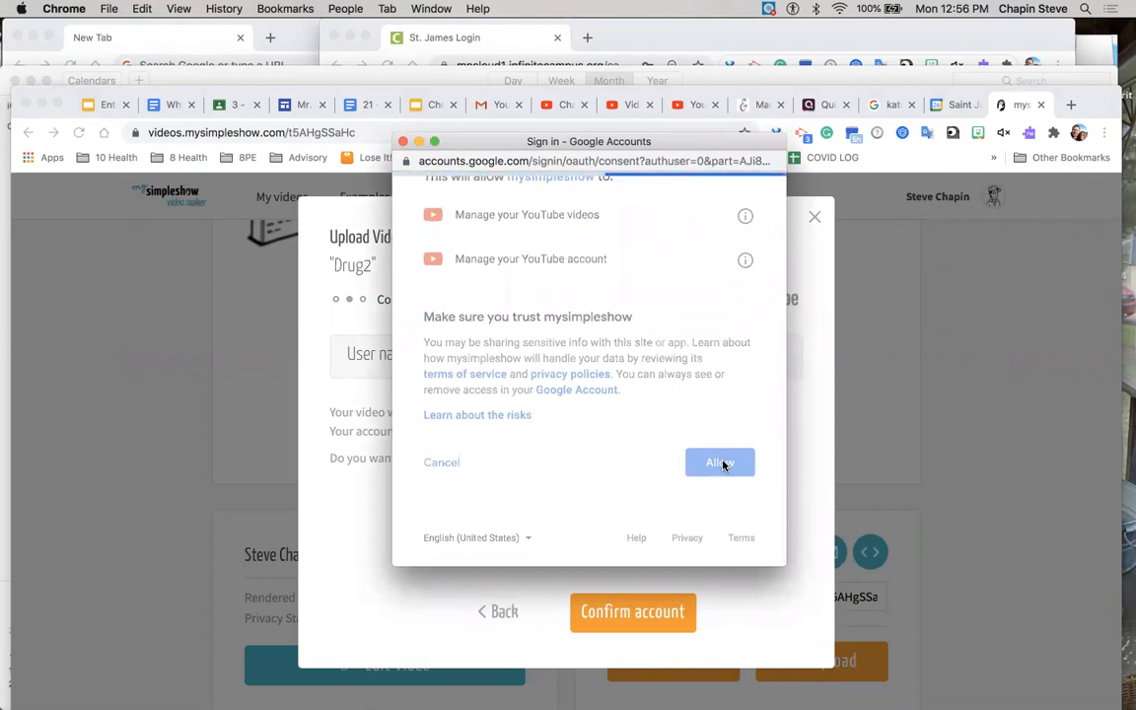
left_click(720, 461)
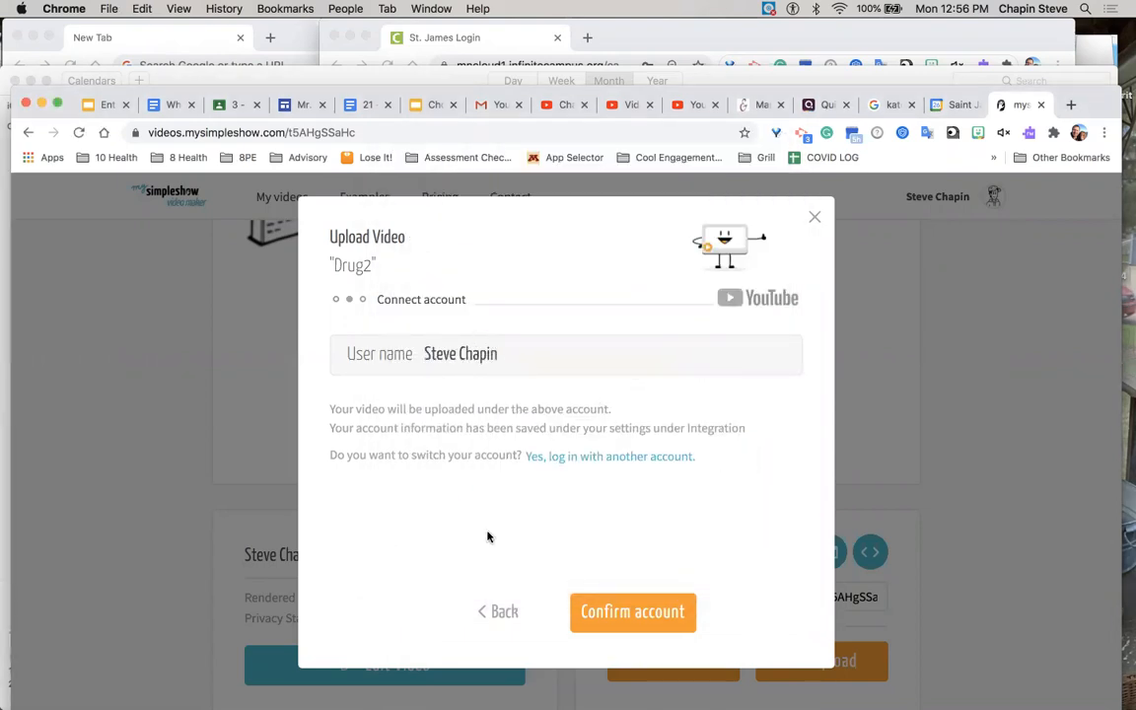
Step: Confirm the Steve Chapin account, upload Drug2 to YouTube, and dismiss the confirmation
left_click(632, 612)
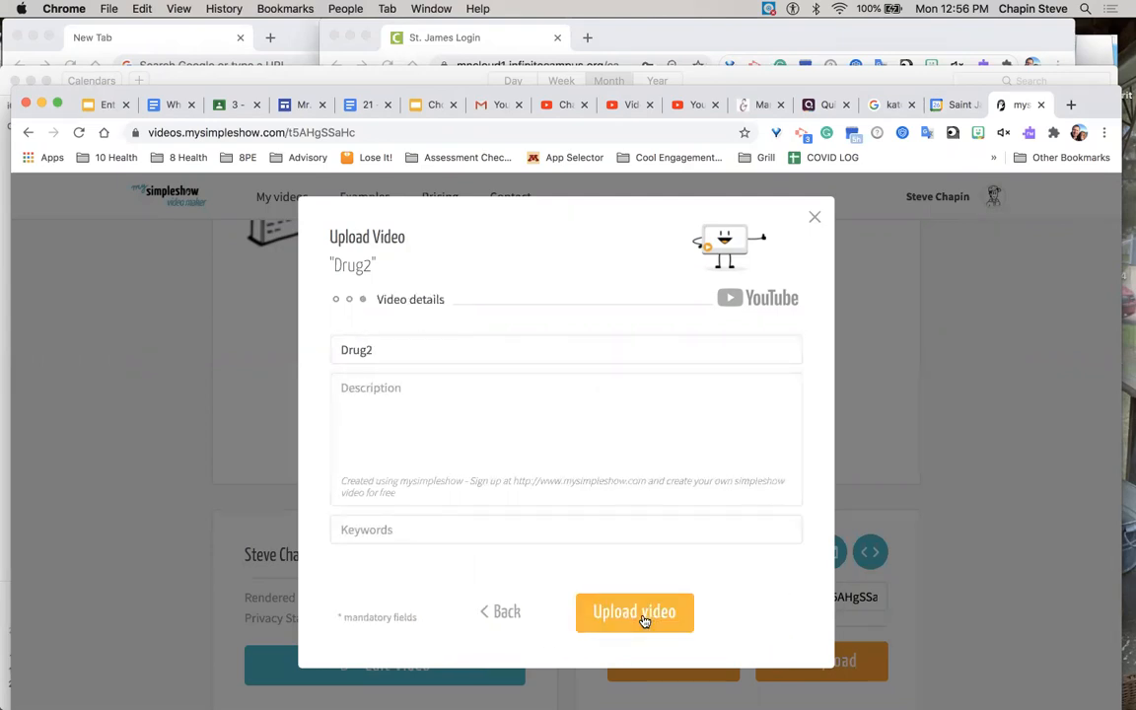
left_click(634, 612)
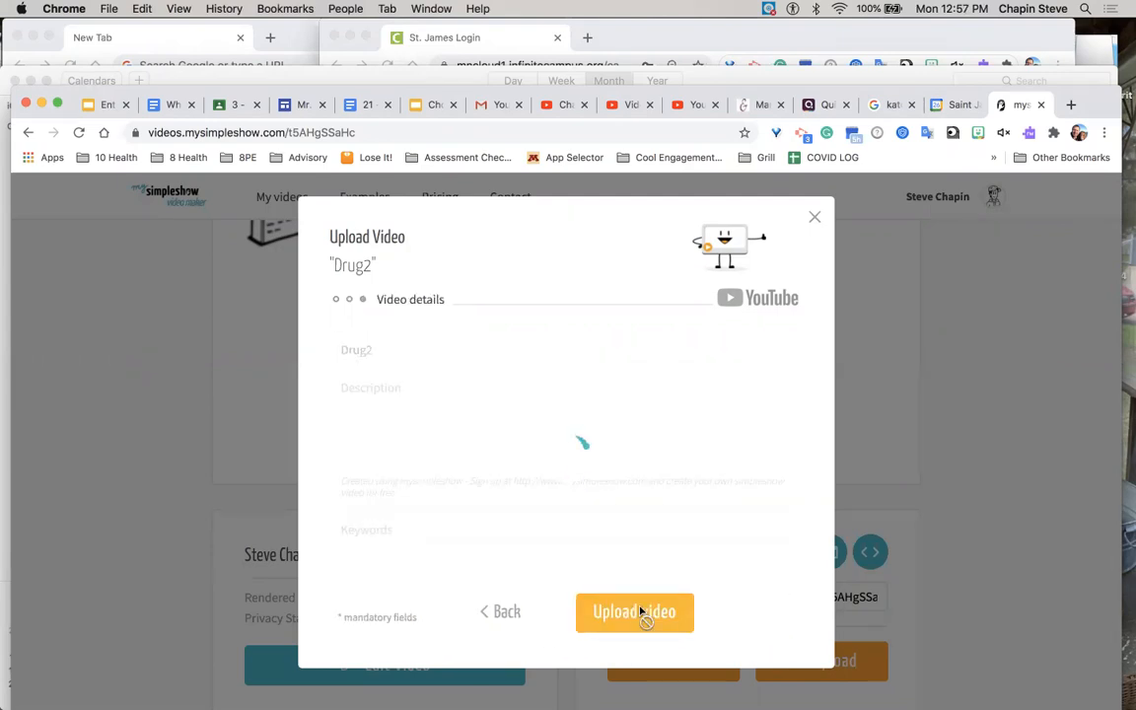
left_click(635, 612)
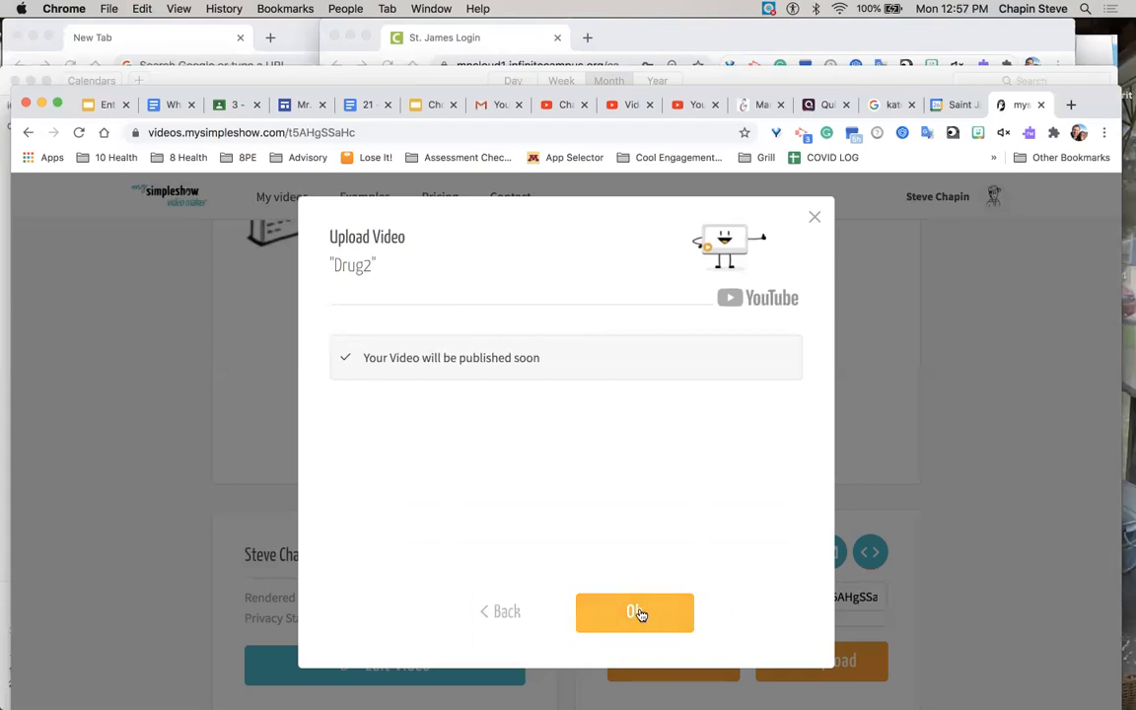
left_click(635, 612)
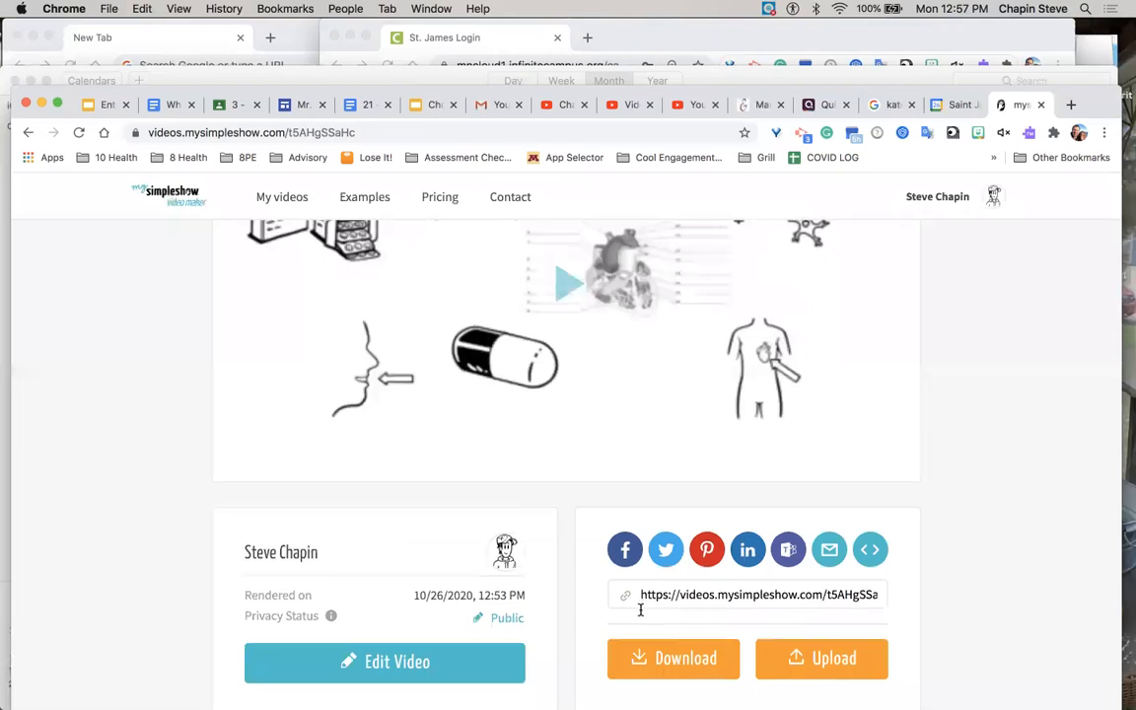
Step: Scroll through Drug2's page, then switch to the YouTube channel tab
scroll("down", 3)
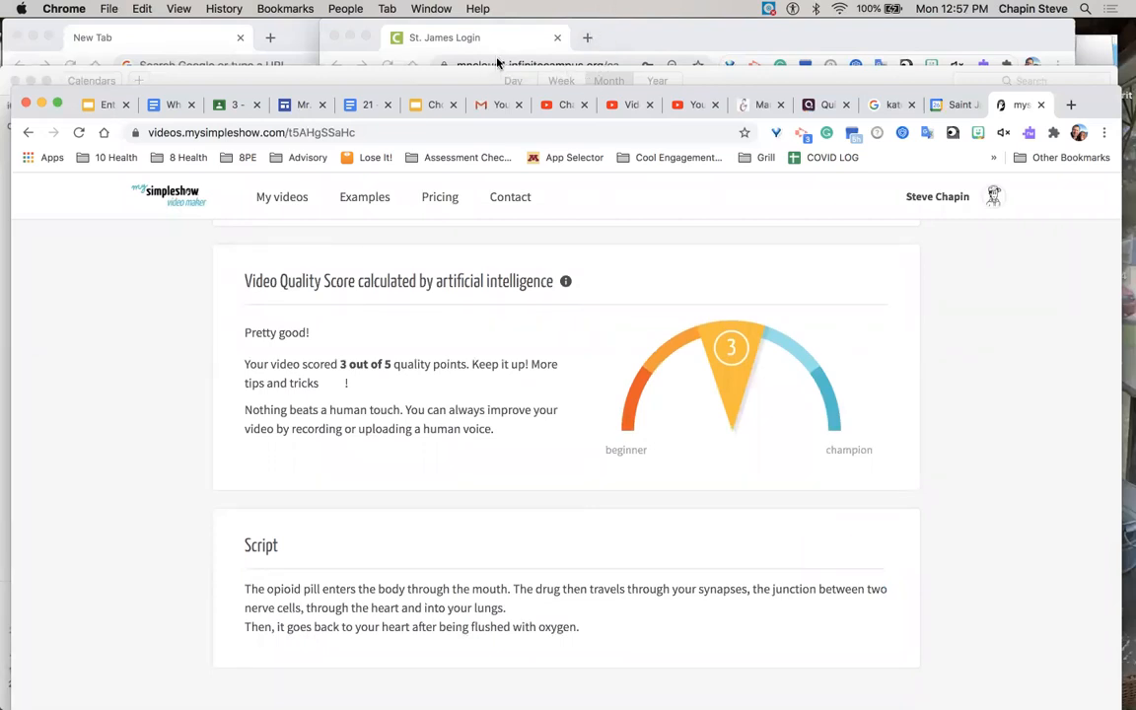
mouse_move(735, 111)
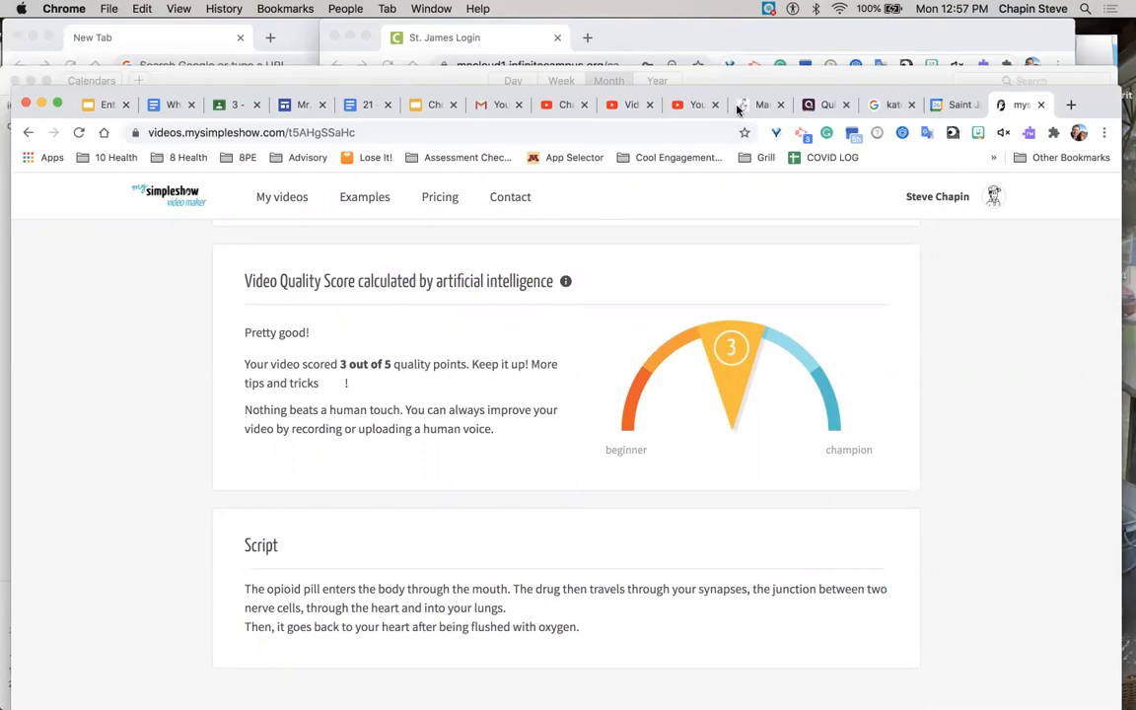
left_click(565, 104)
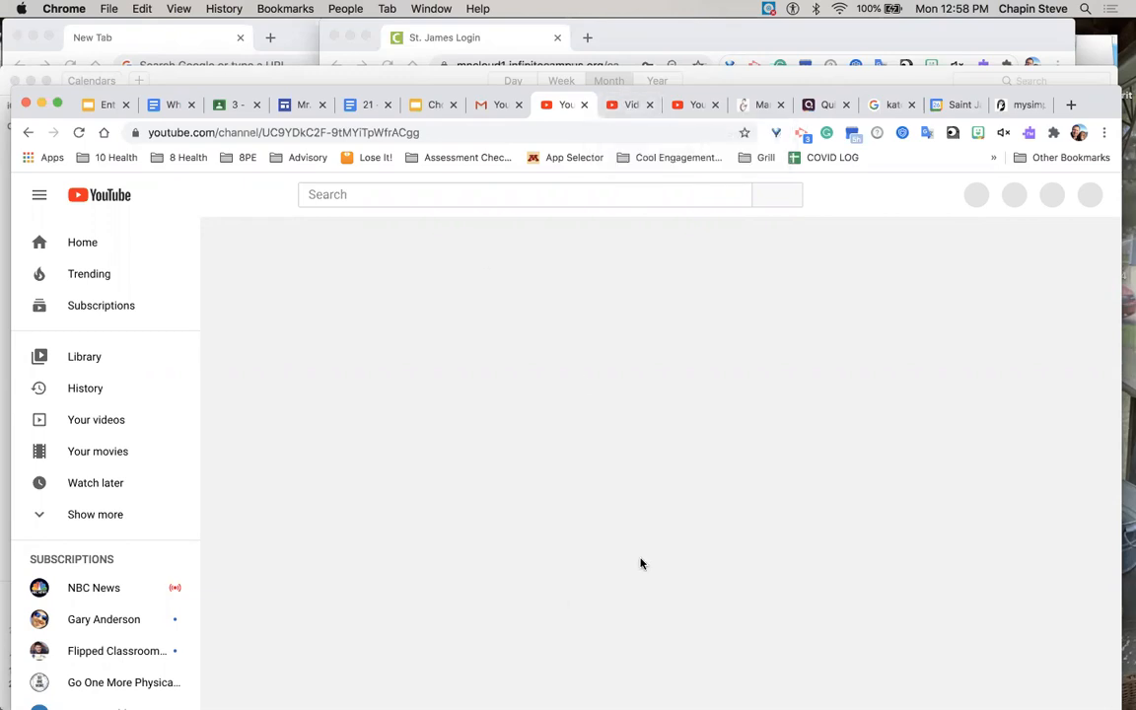
mouse_move(91, 422)
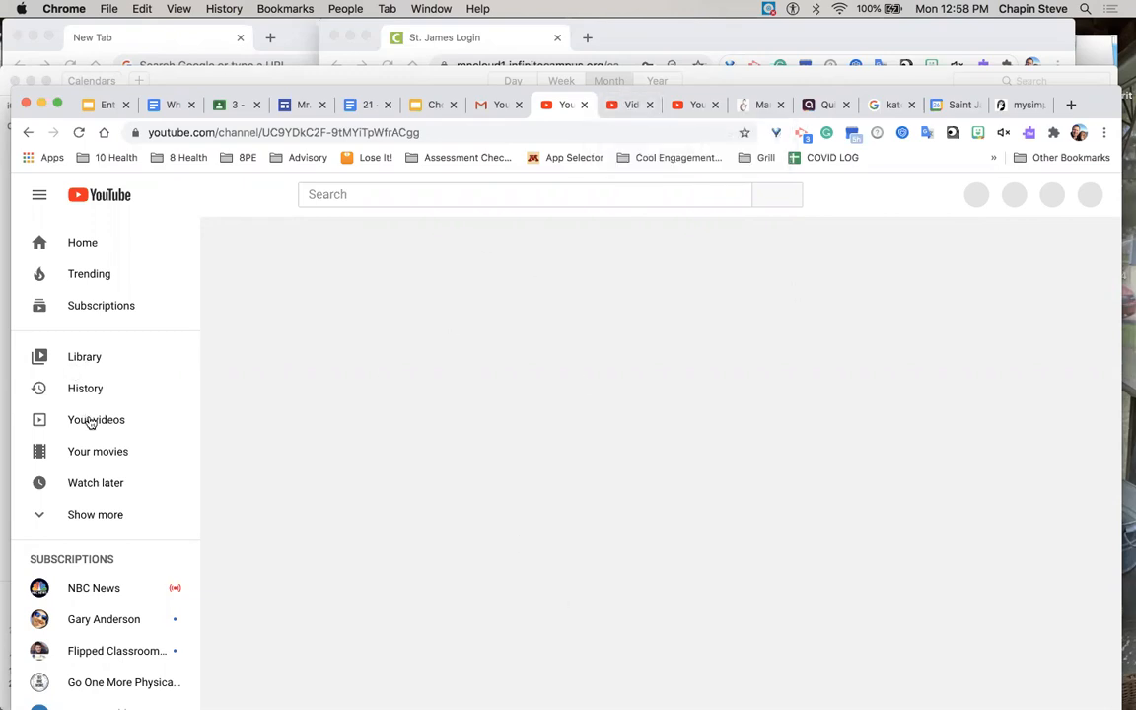
Step: Open Your videos on YouTube and go to Manage Videos in YouTube Studio
left_click(96, 419)
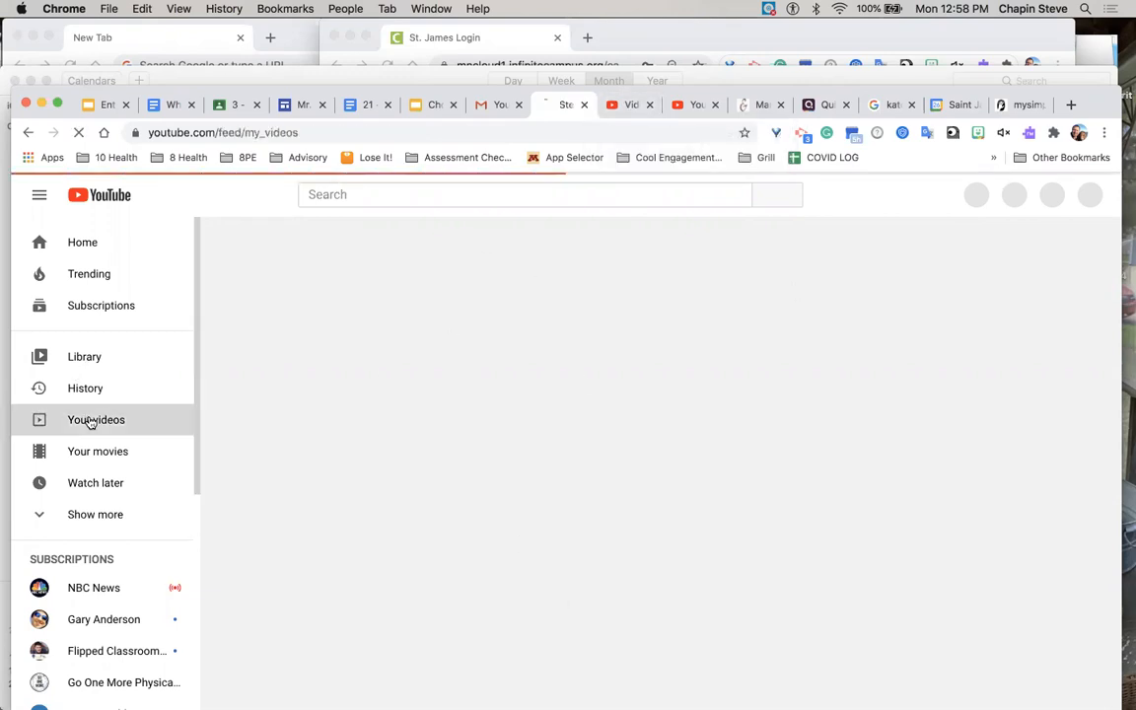
left_click(96, 419)
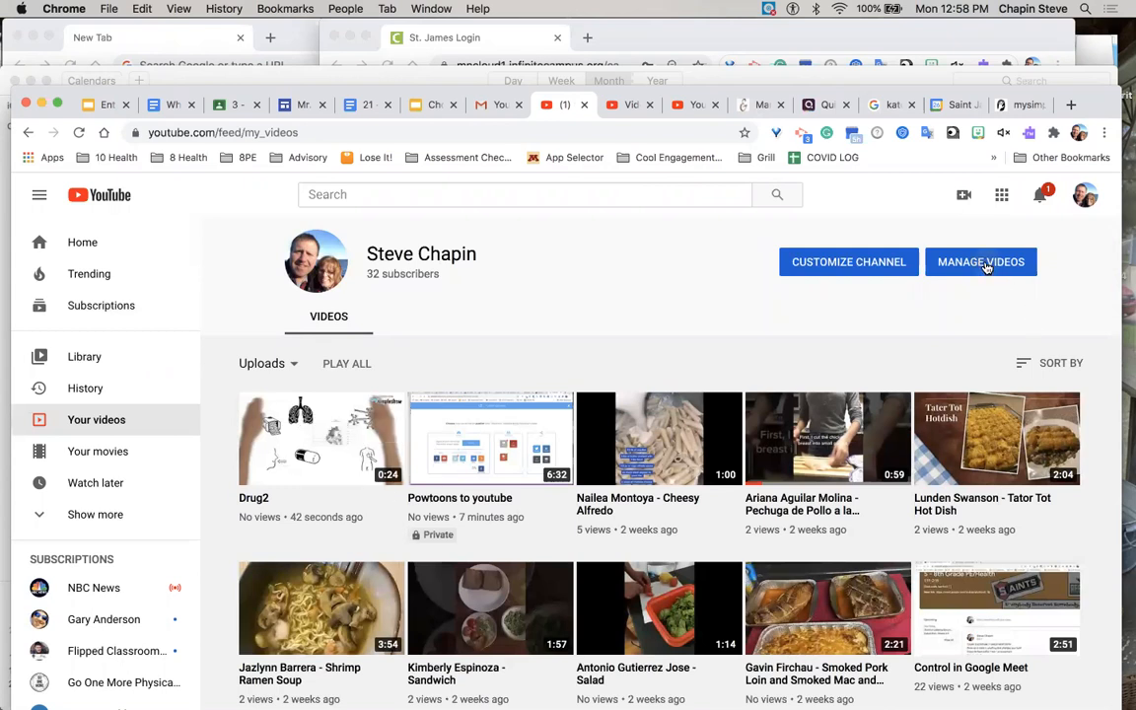
left_click(981, 261)
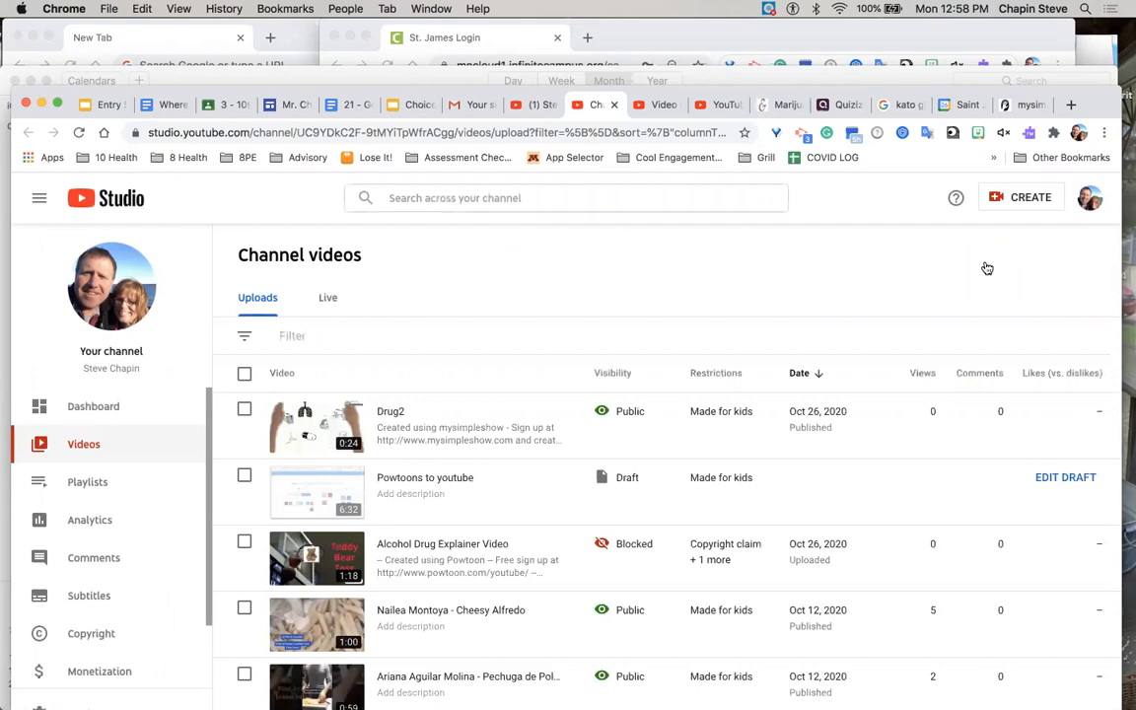
mouse_move(510, 439)
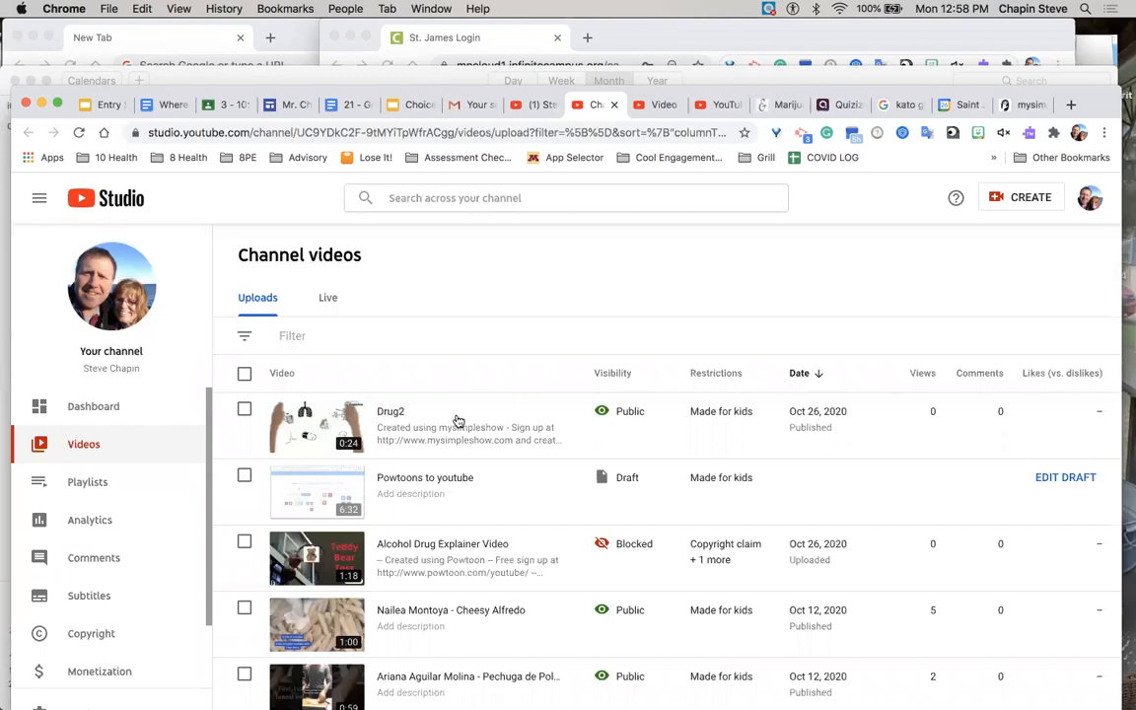
mouse_move(313, 426)
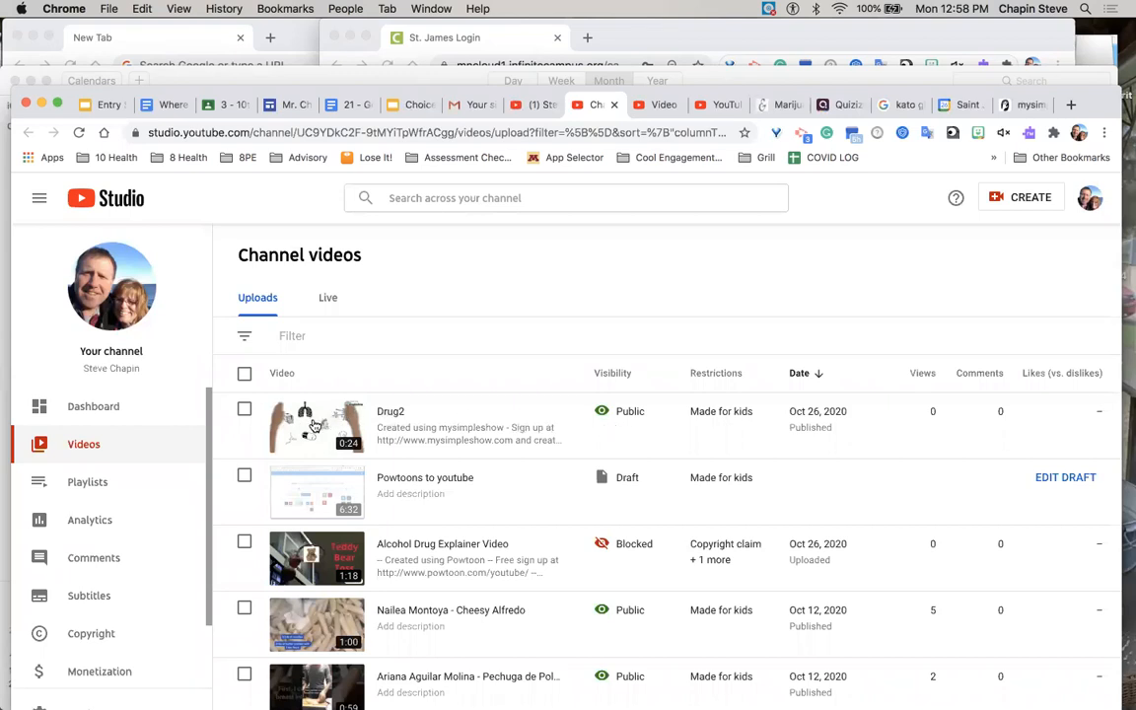
Step: Open the Drug2 video's details page from the Channel videos list
left_click(317, 426)
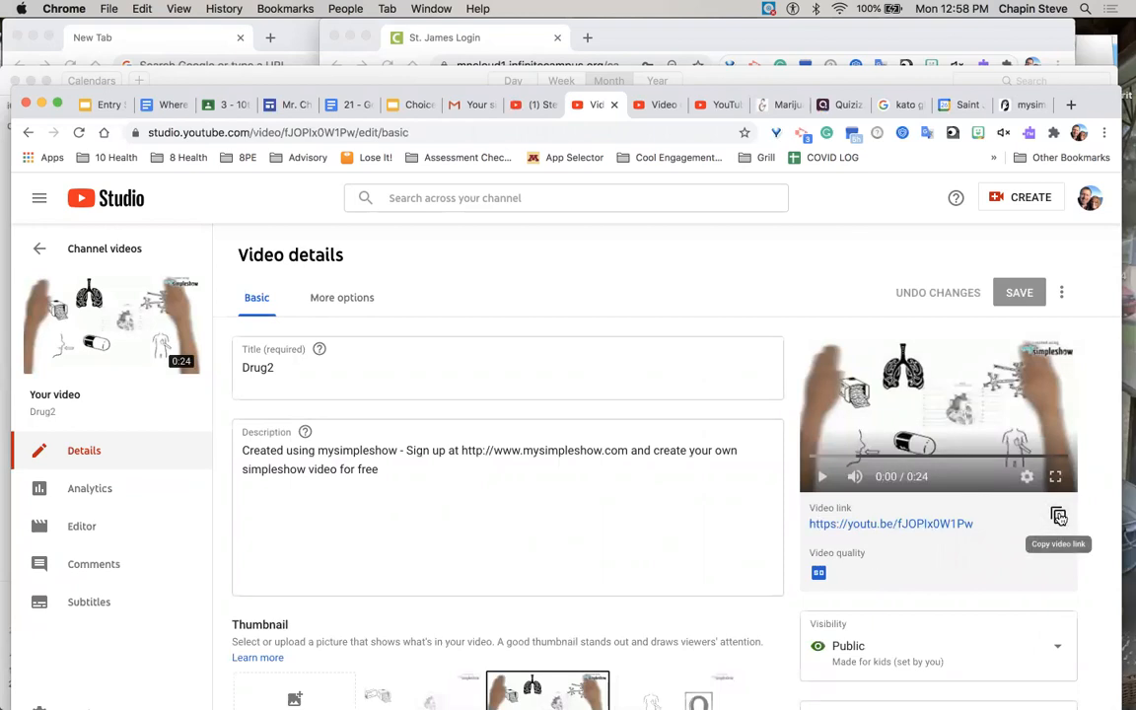
mouse_move(906, 515)
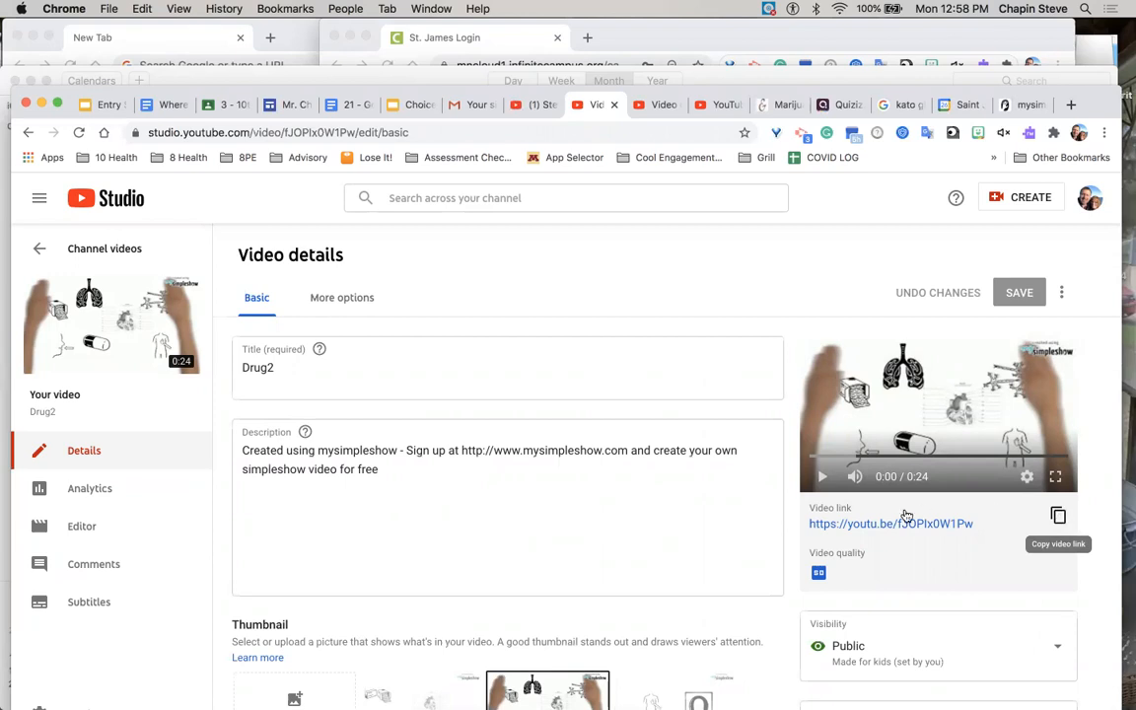
mouse_move(198, 364)
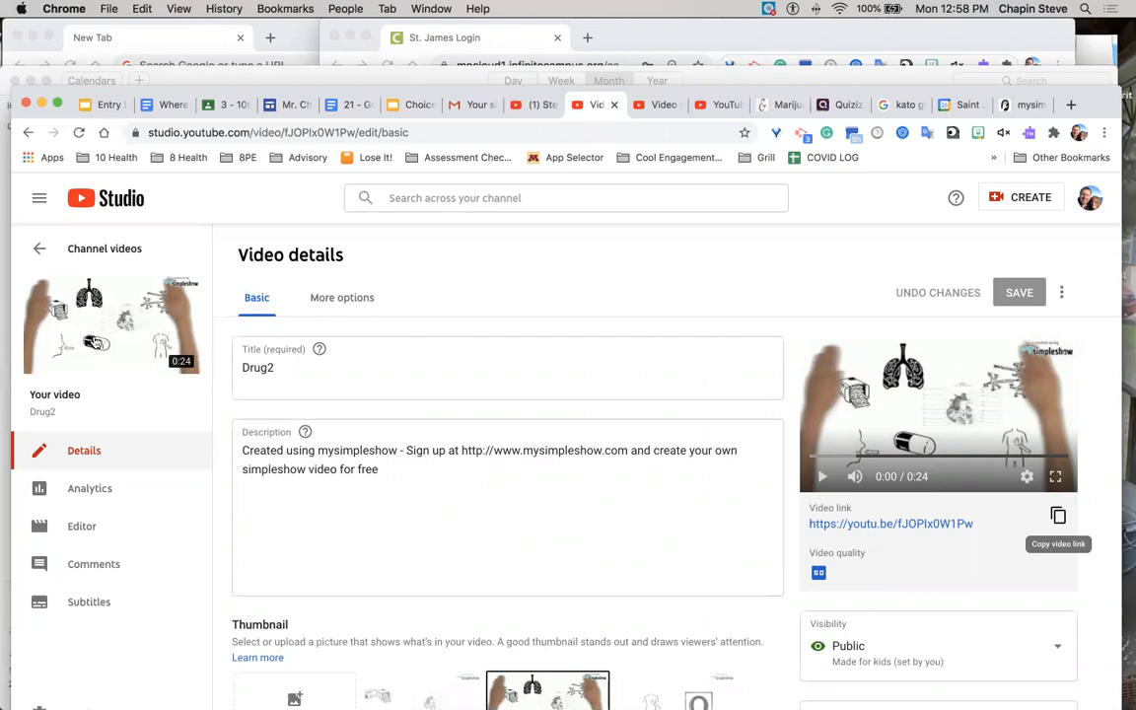
mouse_move(109, 347)
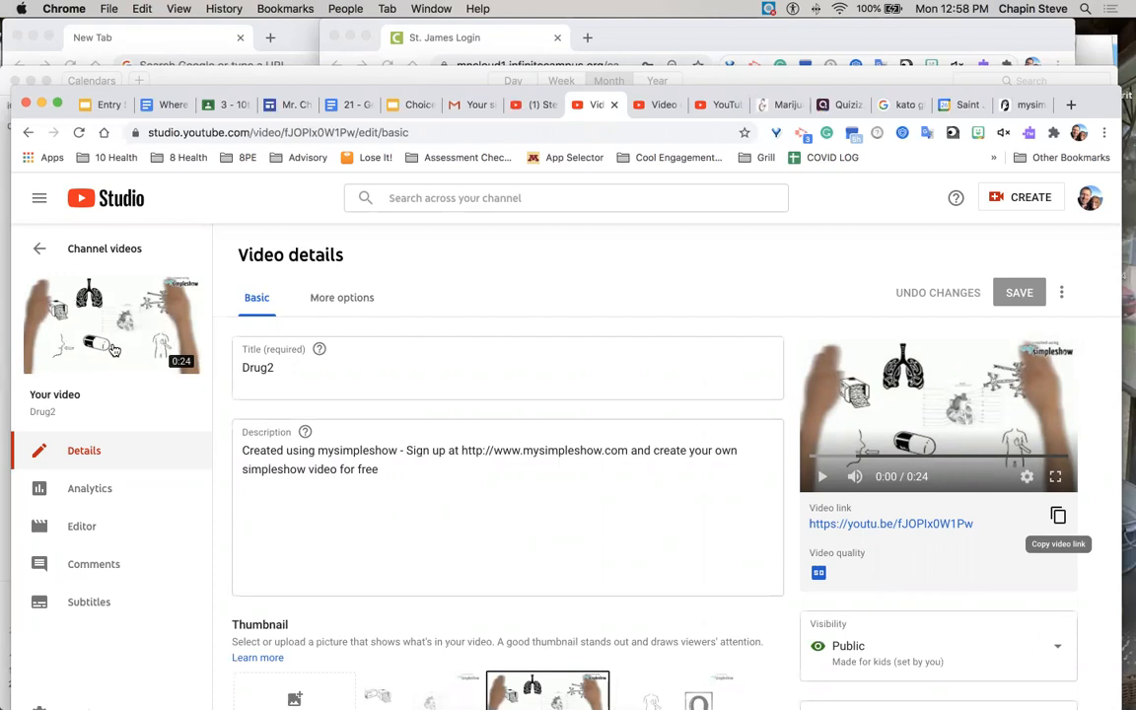
mouse_move(329, 187)
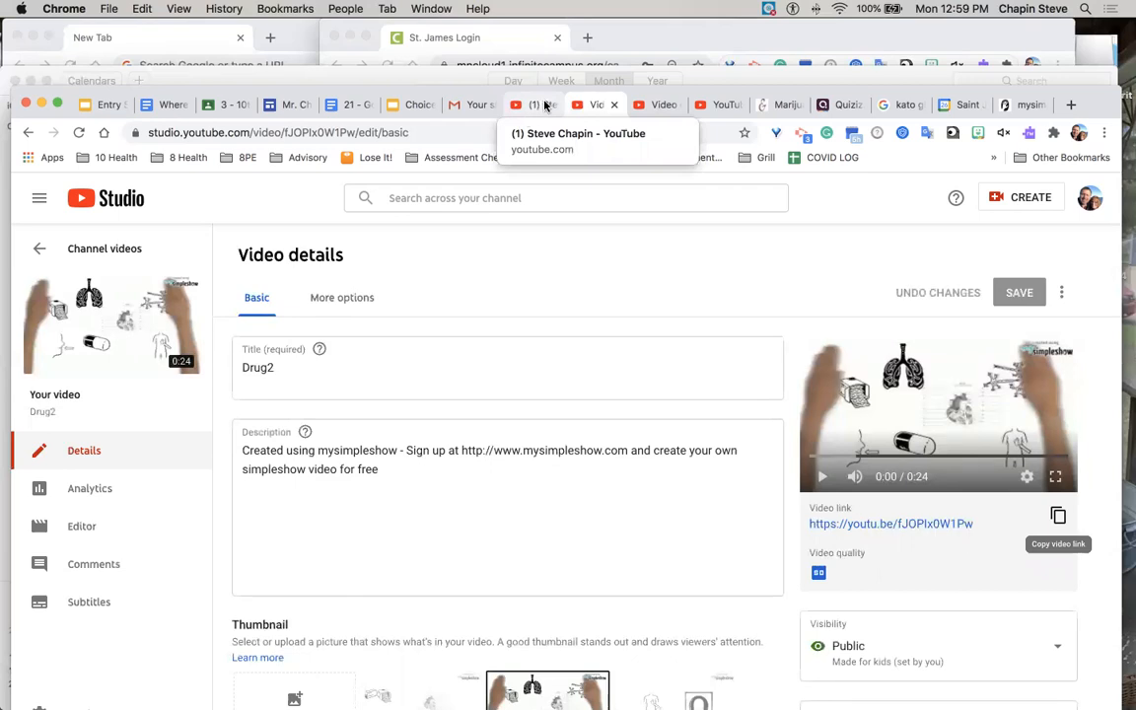
mouse_move(585, 75)
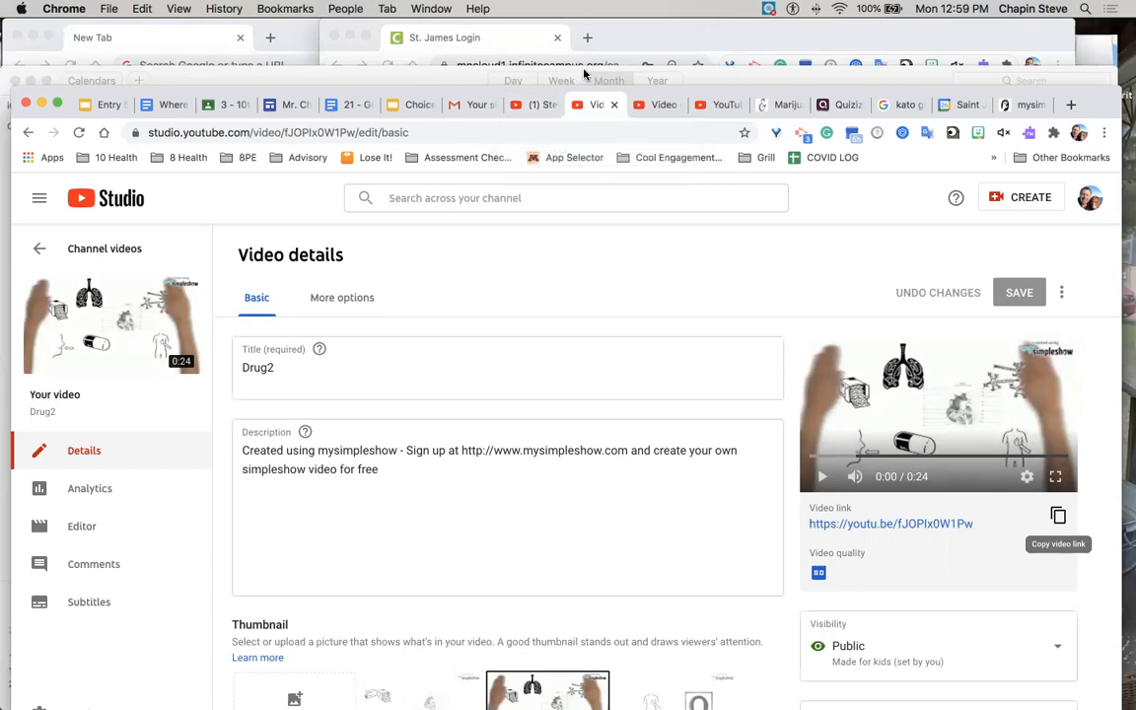